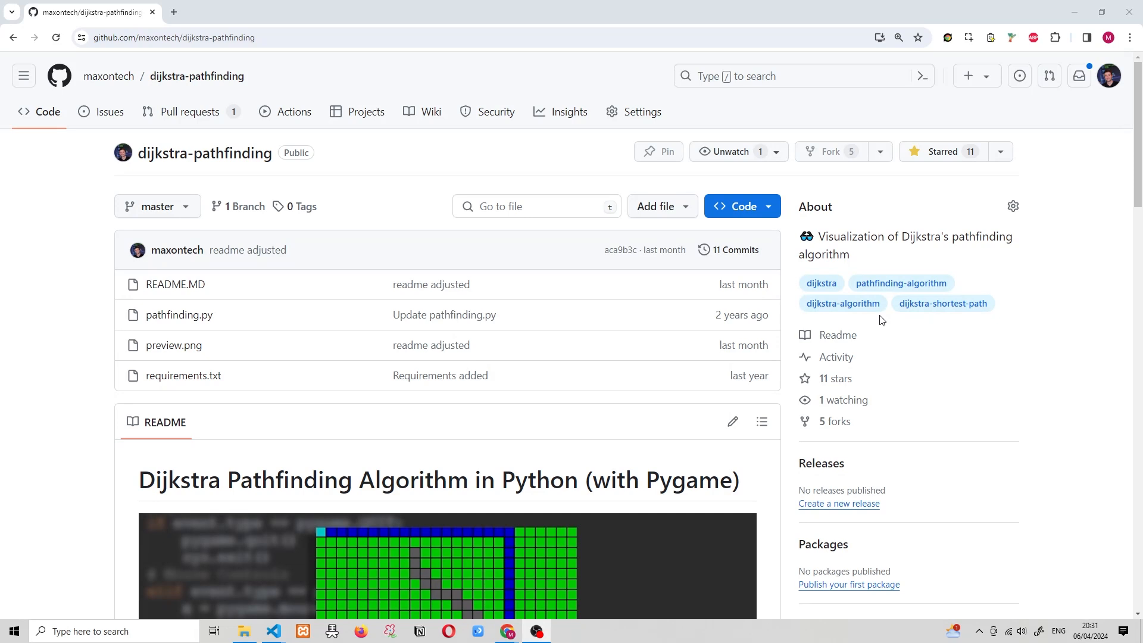
- Show the dijkstra-pathfinding pull requests list, with its one open pull request
scroll(down, 3)
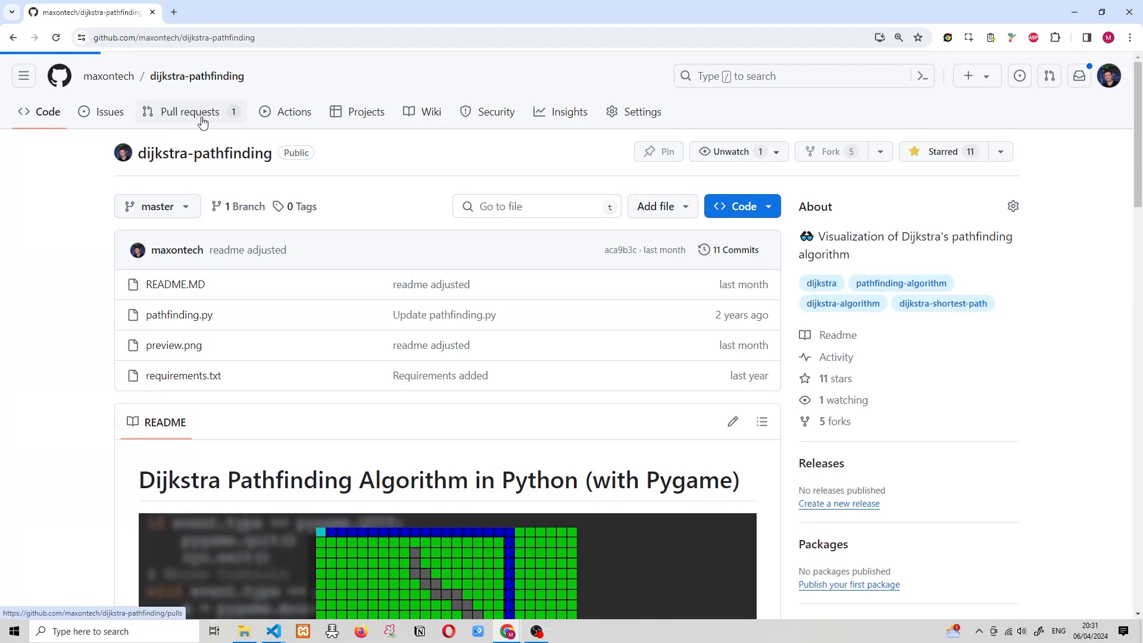
click(190, 111)
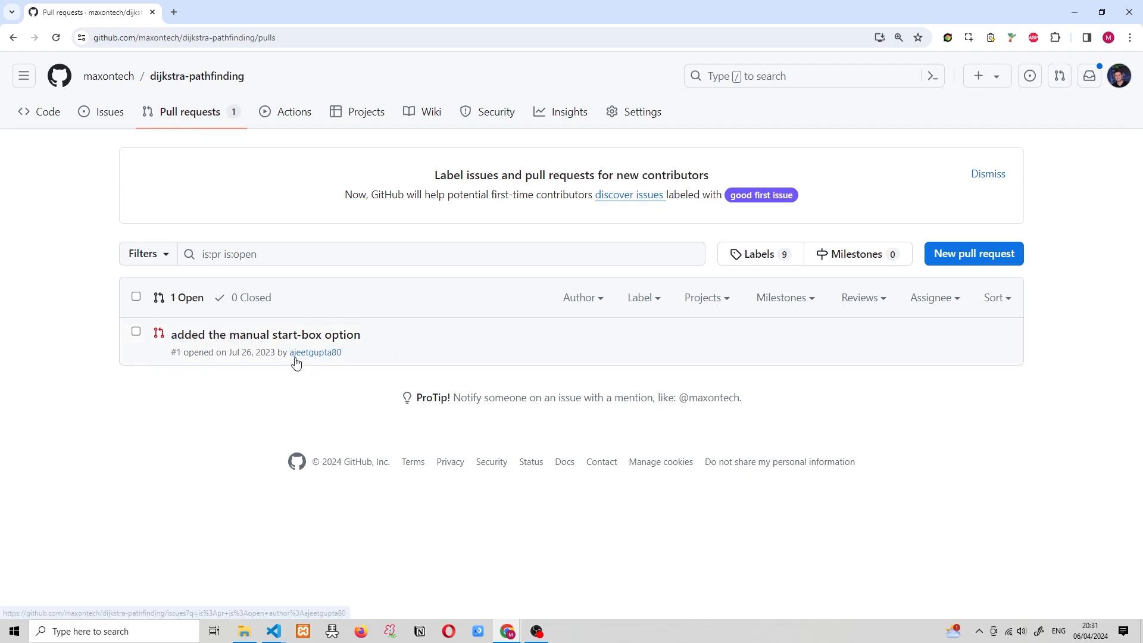
mouse_move(241, 374)
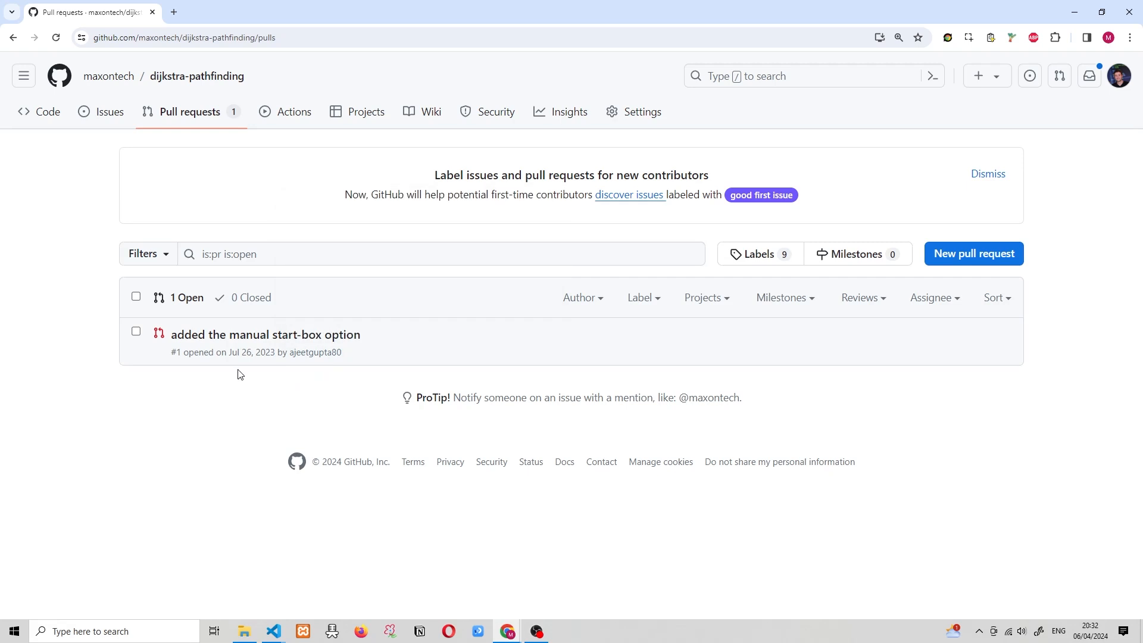
mouse_move(244, 346)
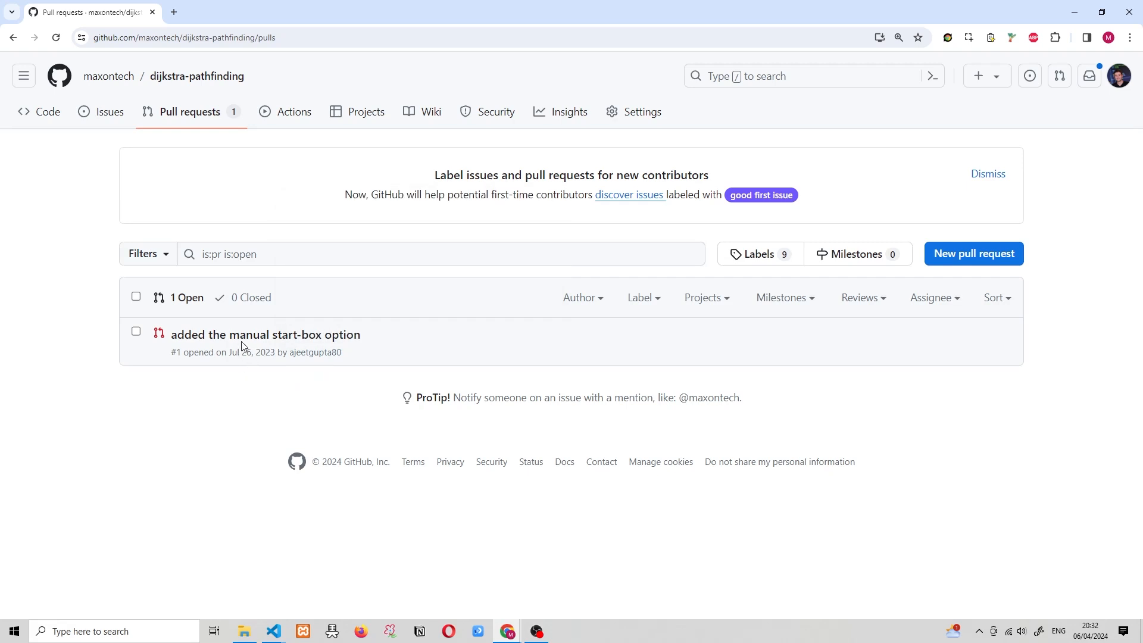
- Open pull request #1 and its 'added manual start point' commit
click(266, 335)
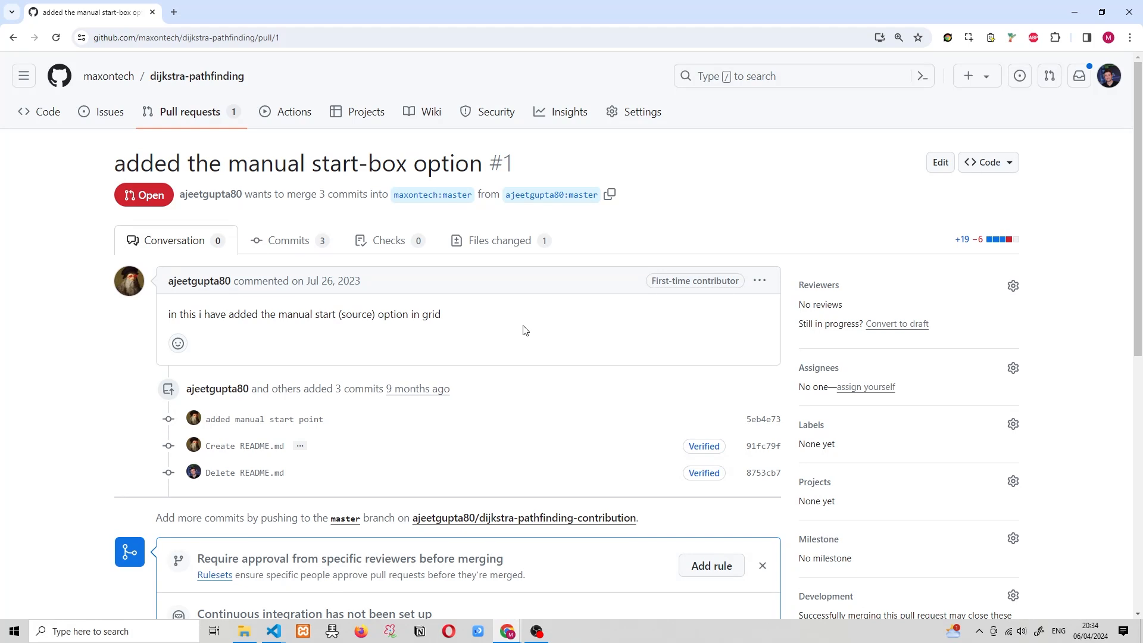
mouse_move(204, 326)
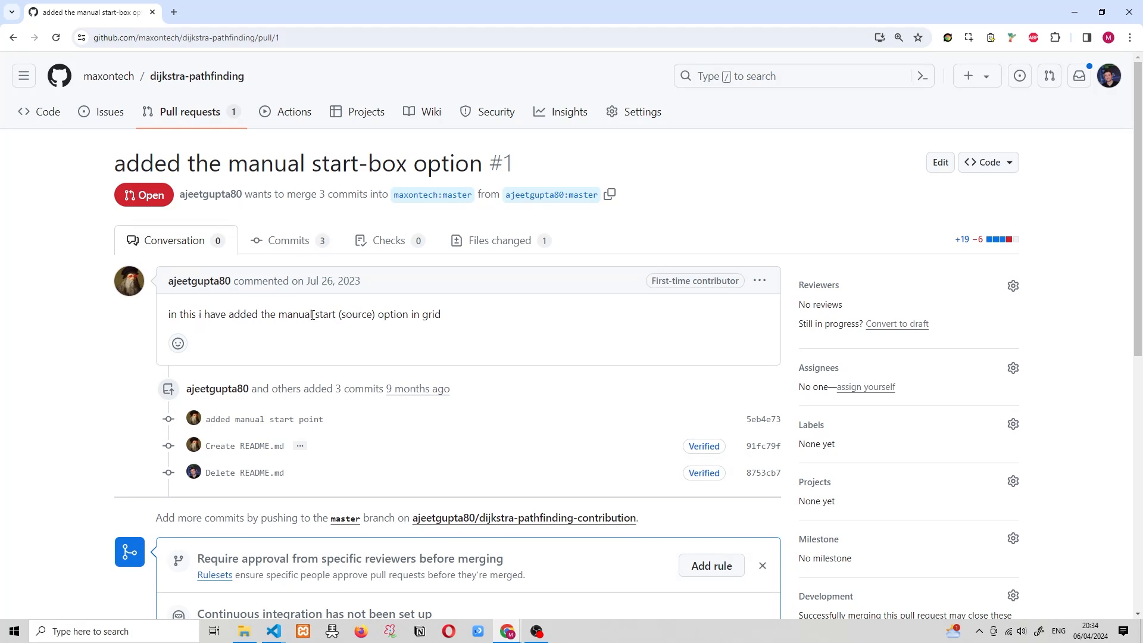
mouse_move(410, 328)
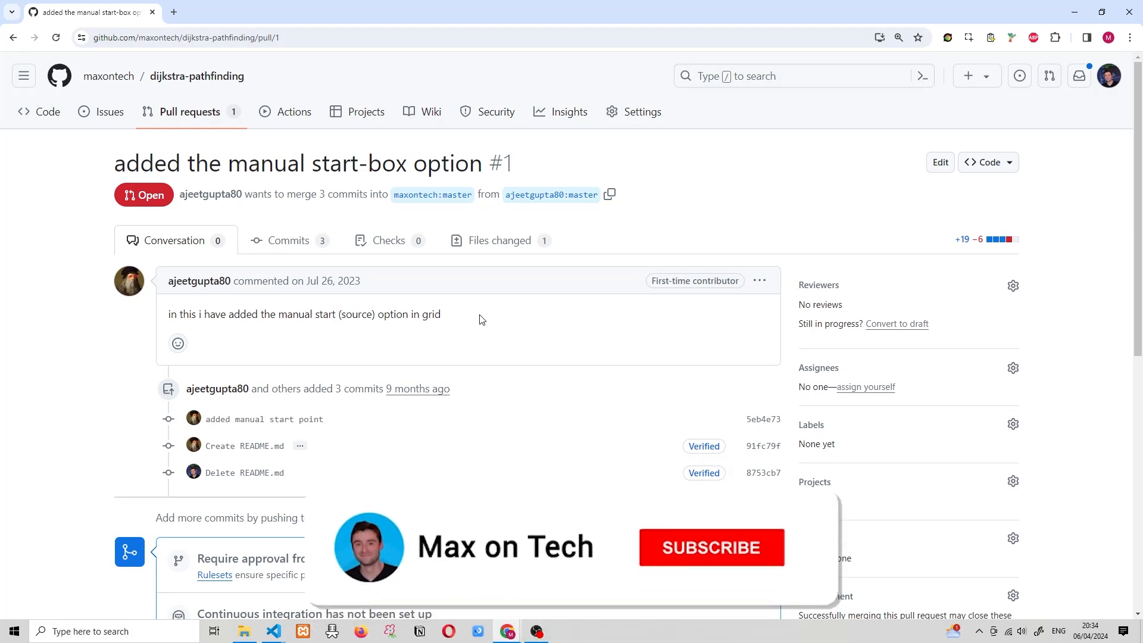
click(711, 548)
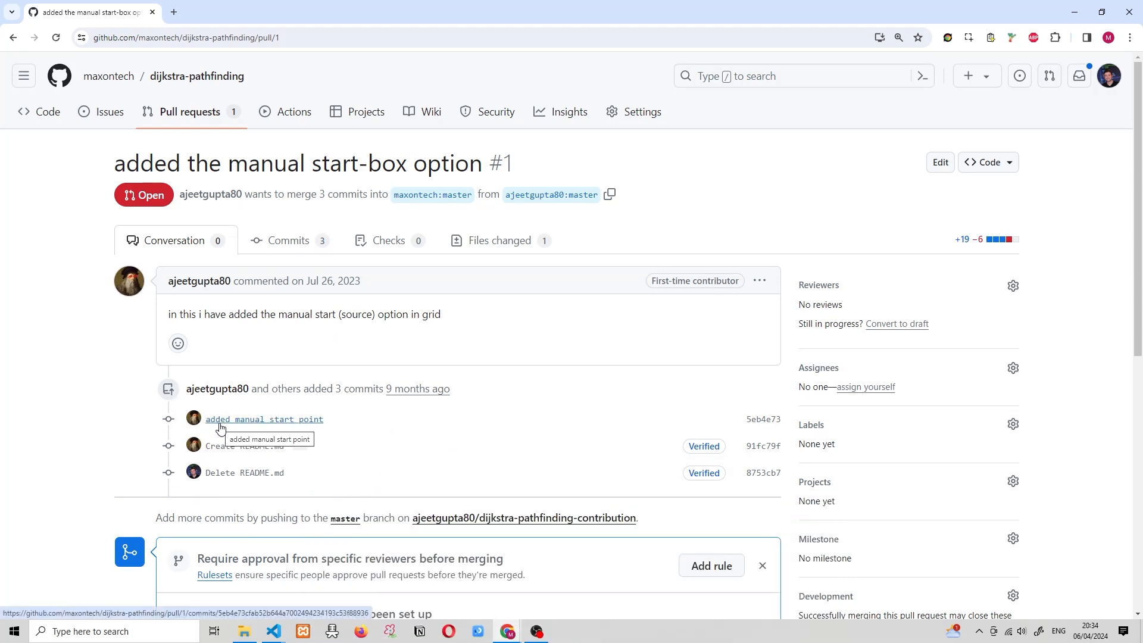
mouse_move(276, 426)
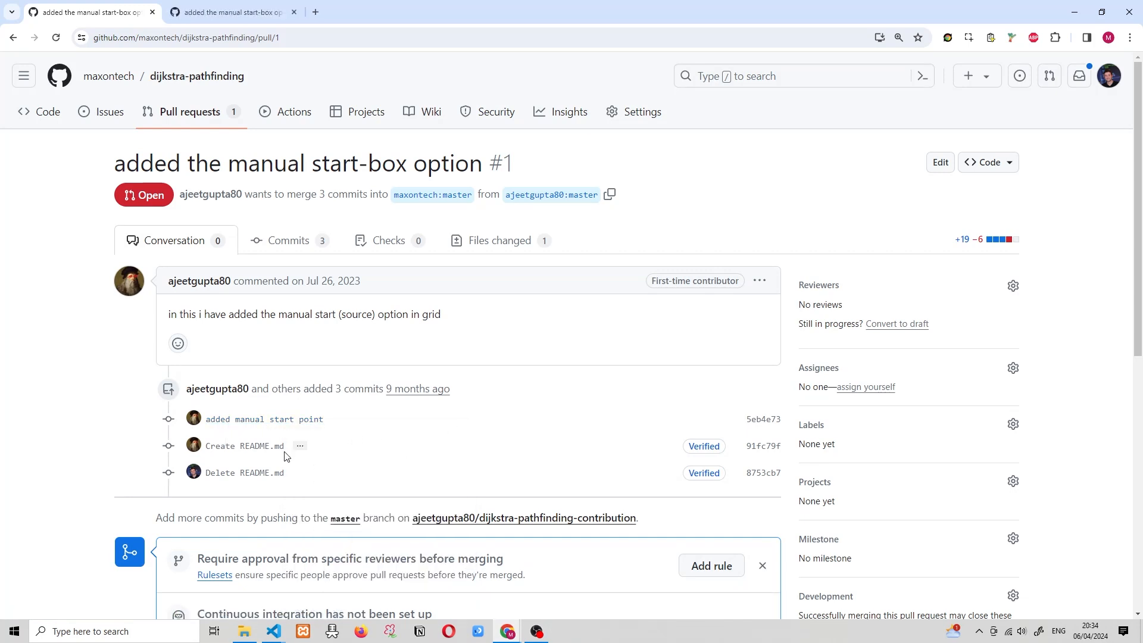
mouse_move(245, 446)
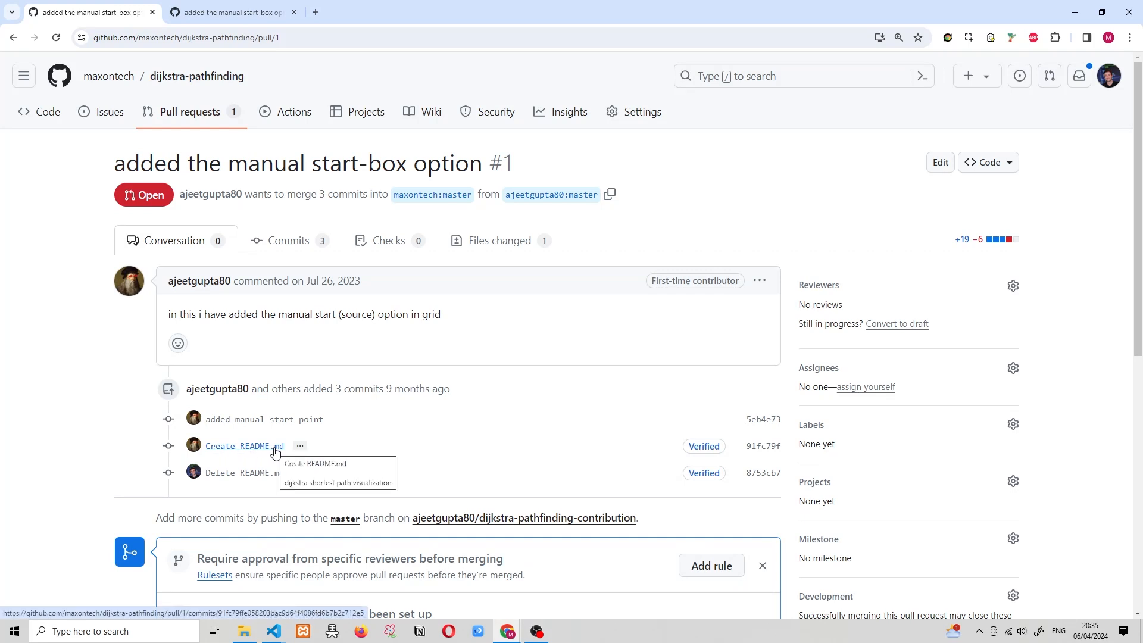
mouse_move(235, 481)
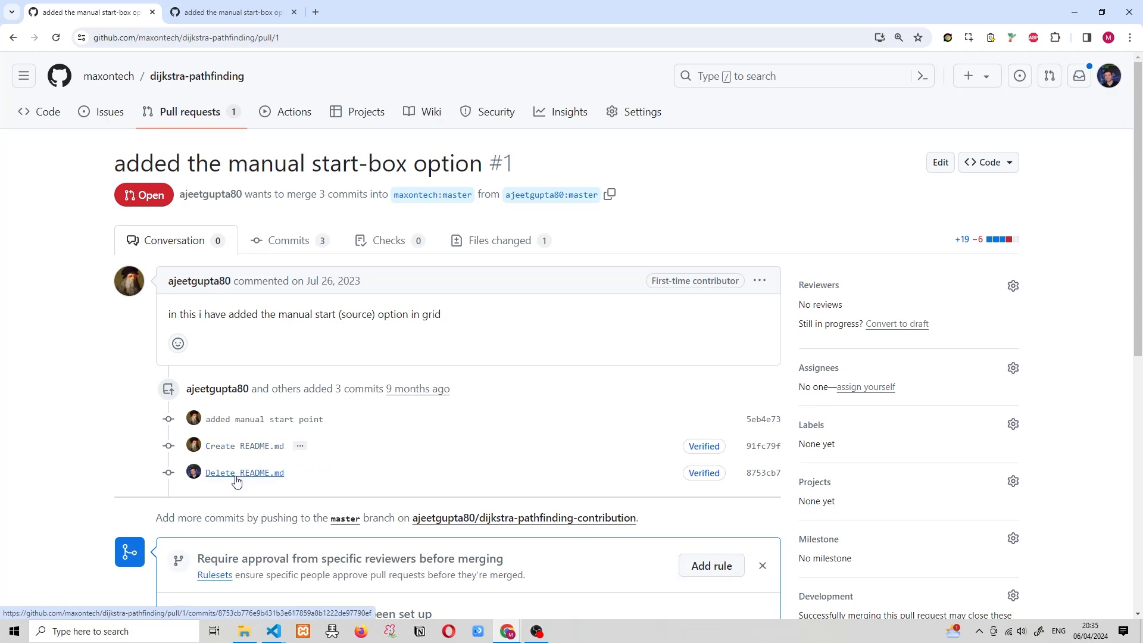
mouse_move(308, 480)
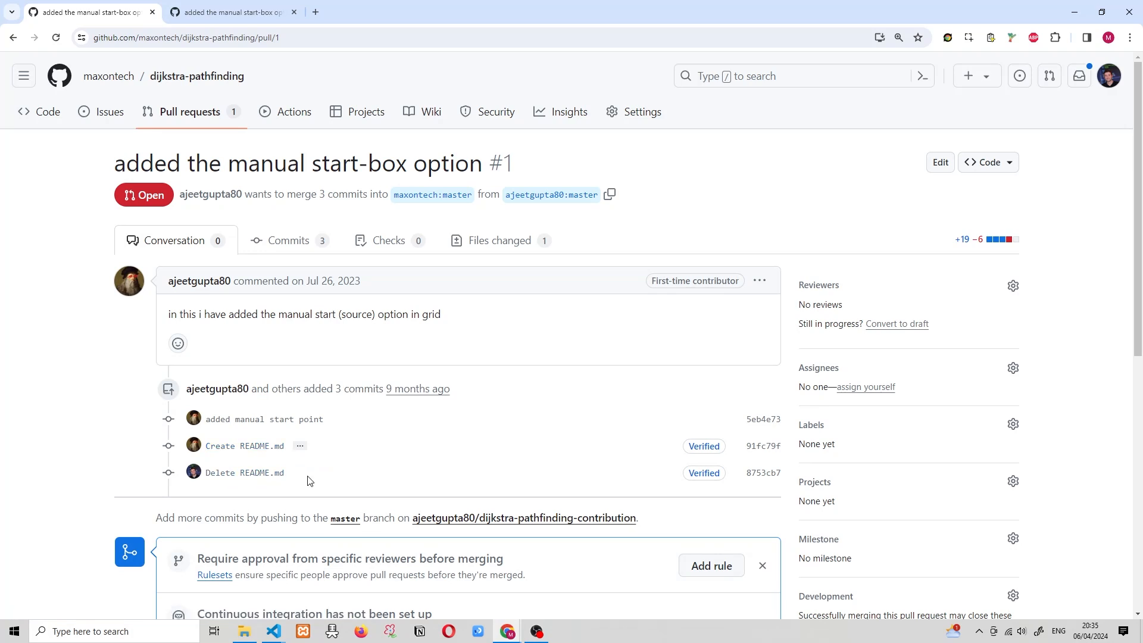
mouse_move(188, 480)
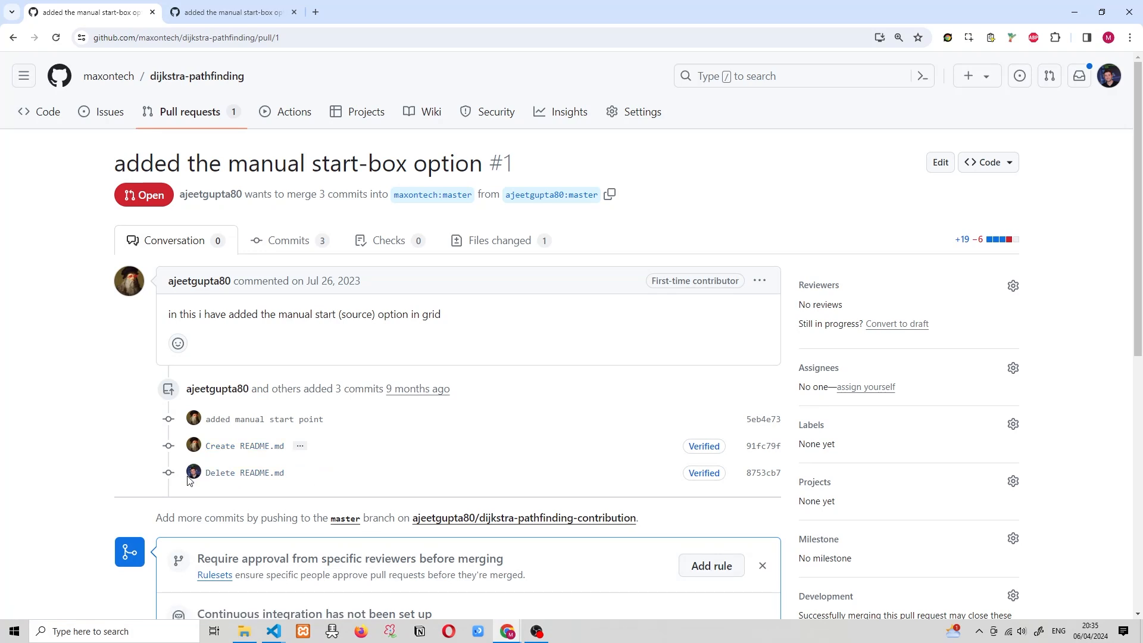
mouse_move(244, 473)
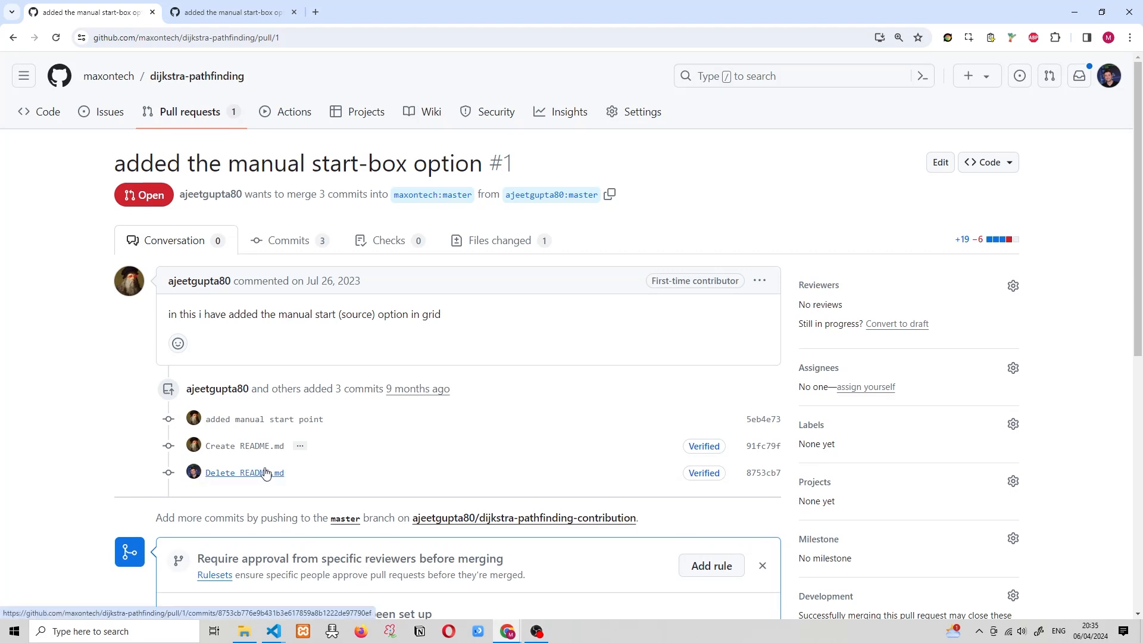
mouse_move(246, 472)
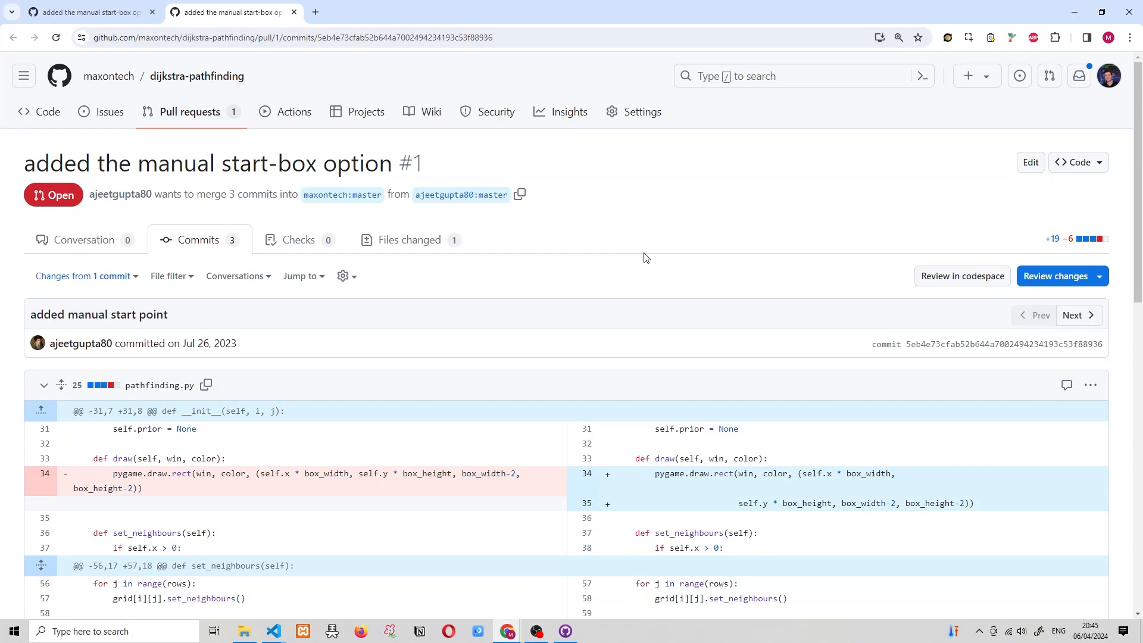
mouse_move(470, 374)
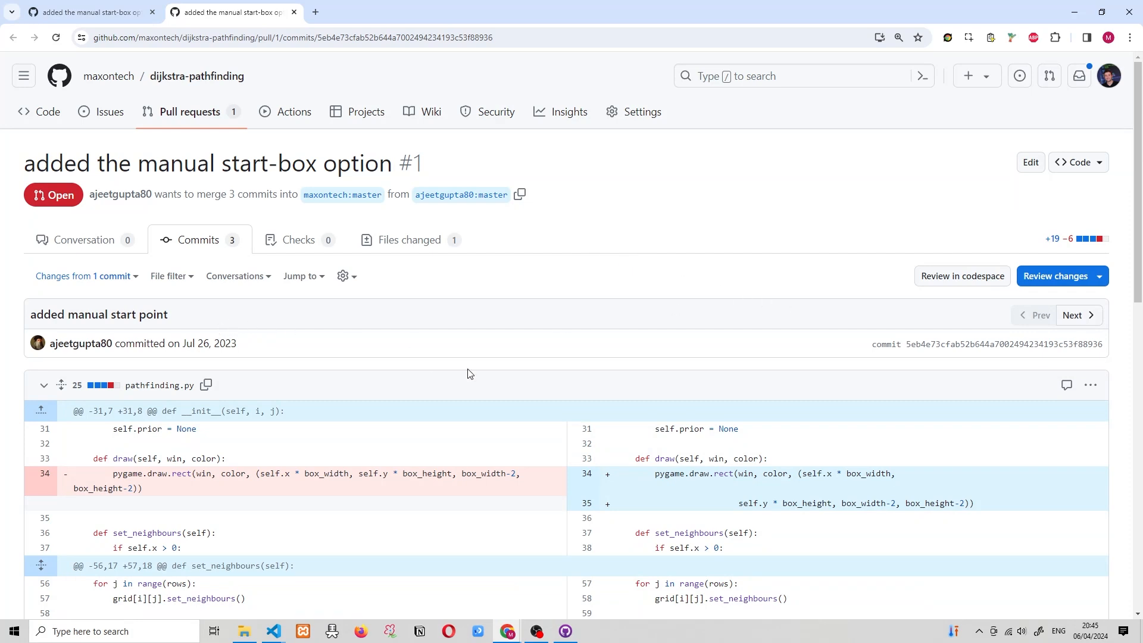
scroll(down, 3)
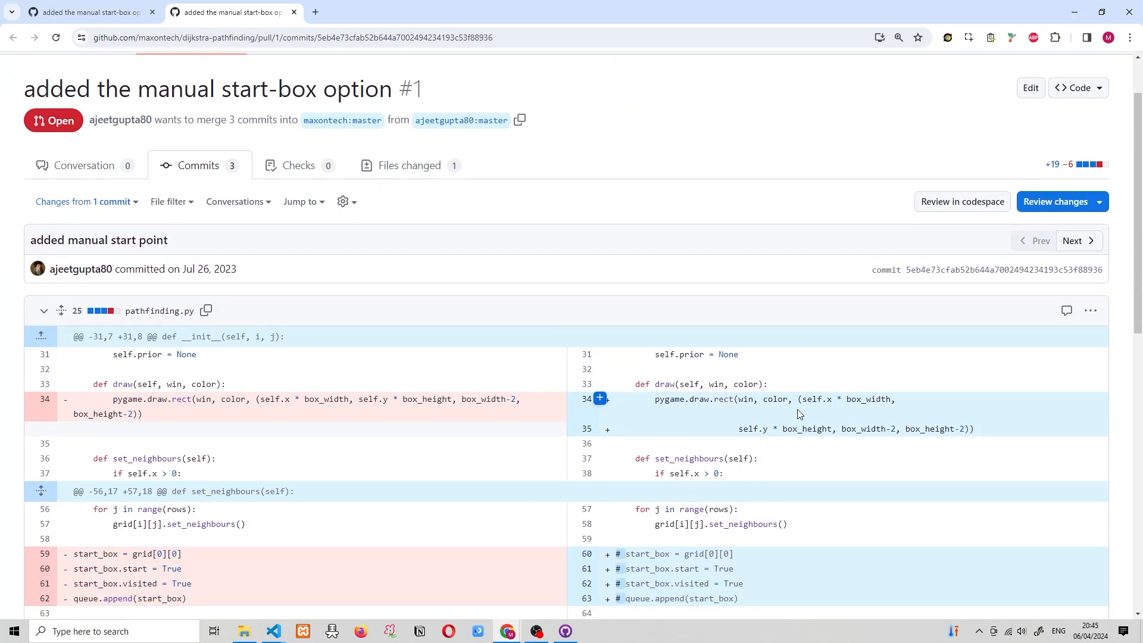
scroll(down, 3)
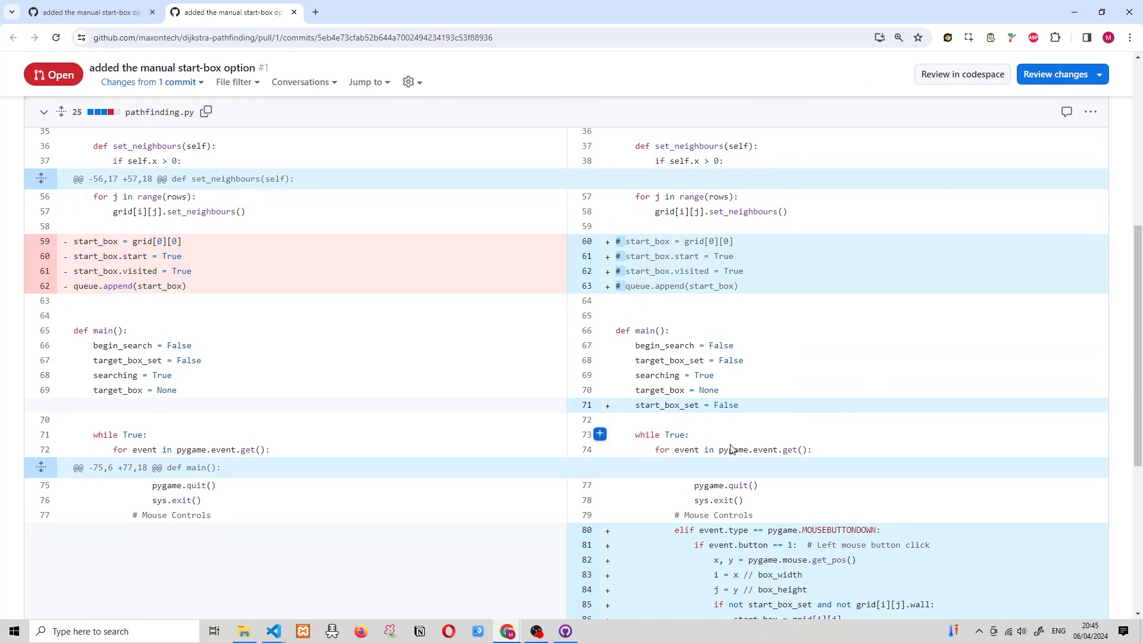
mouse_move(667, 480)
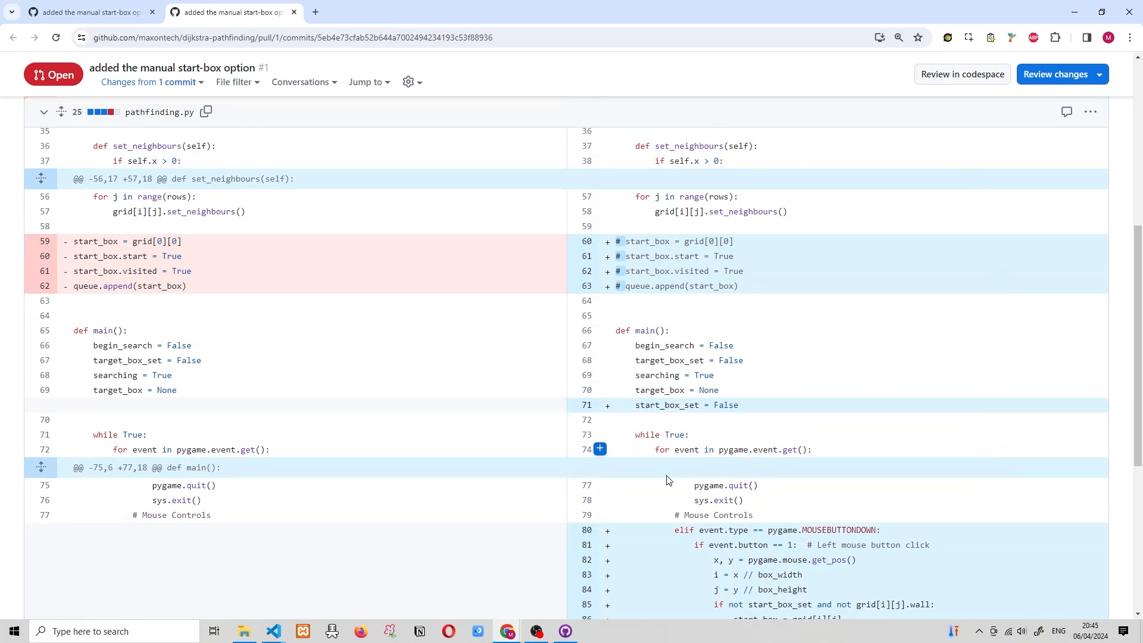
mouse_move(820, 592)
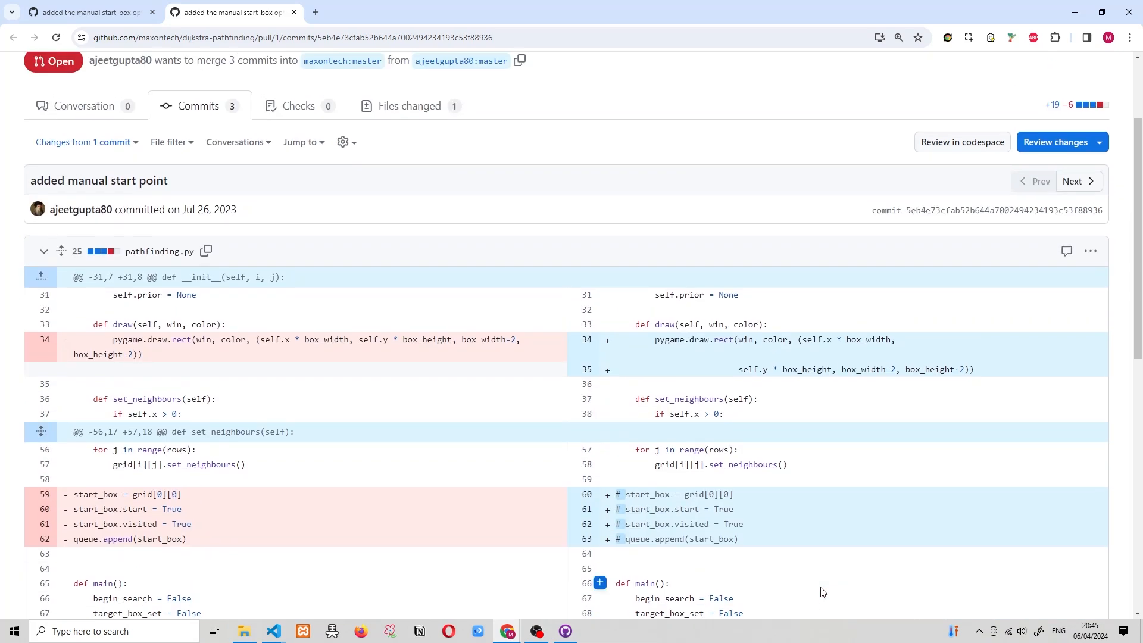
scroll(down, 3)
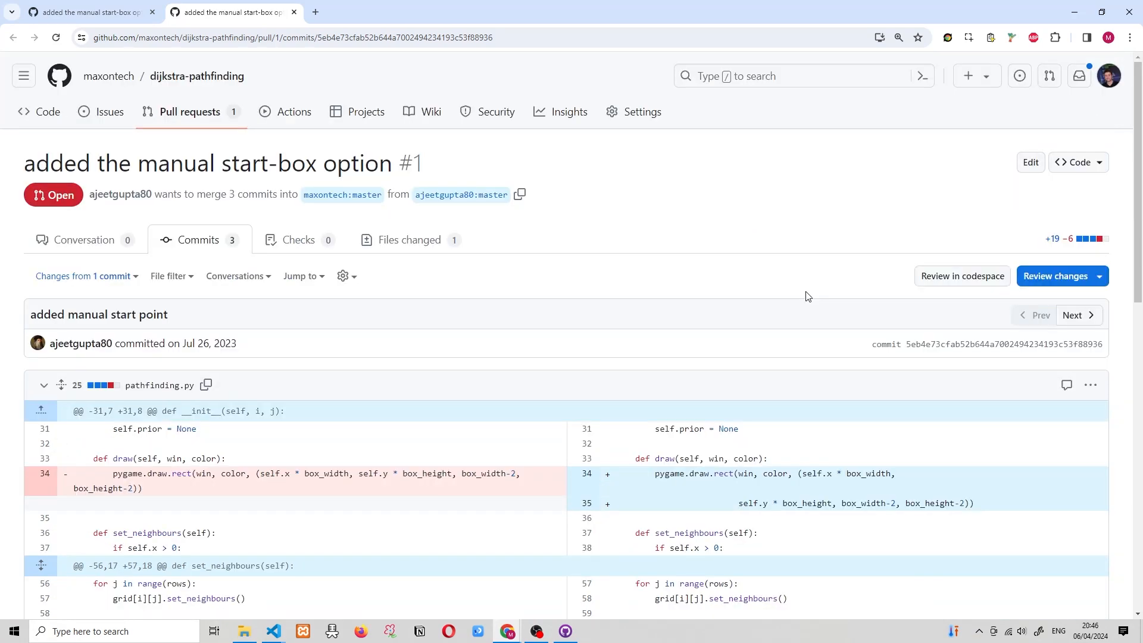
mouse_move(790, 193)
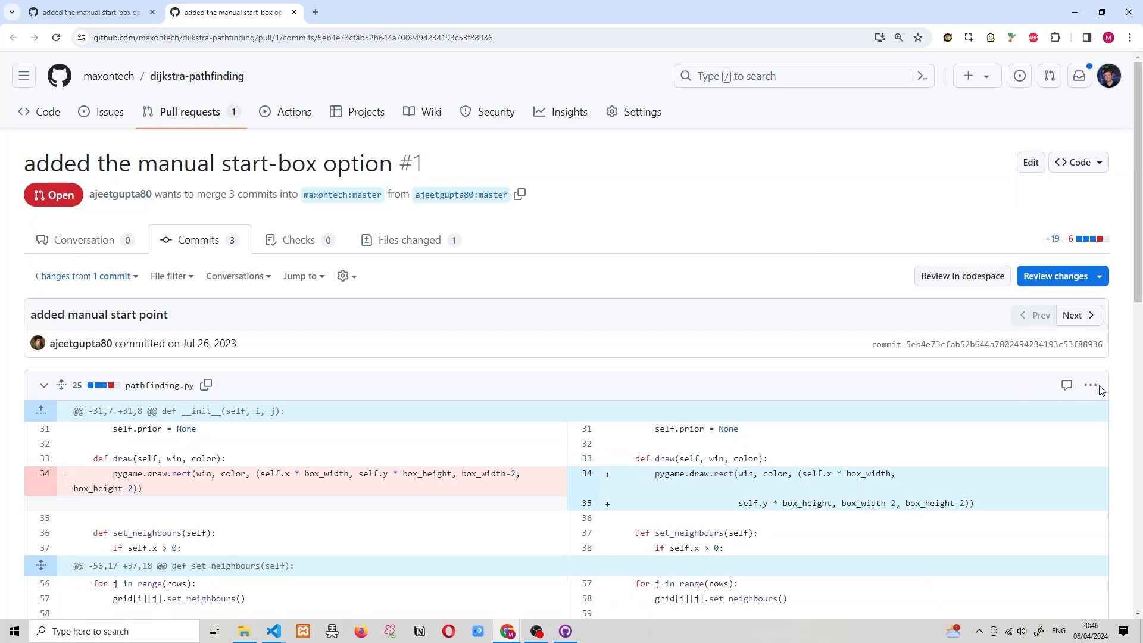
- Open pathfinding.py in desktop from its actions menu and allow the browser to launch GitHub Desktop
click(1091, 385)
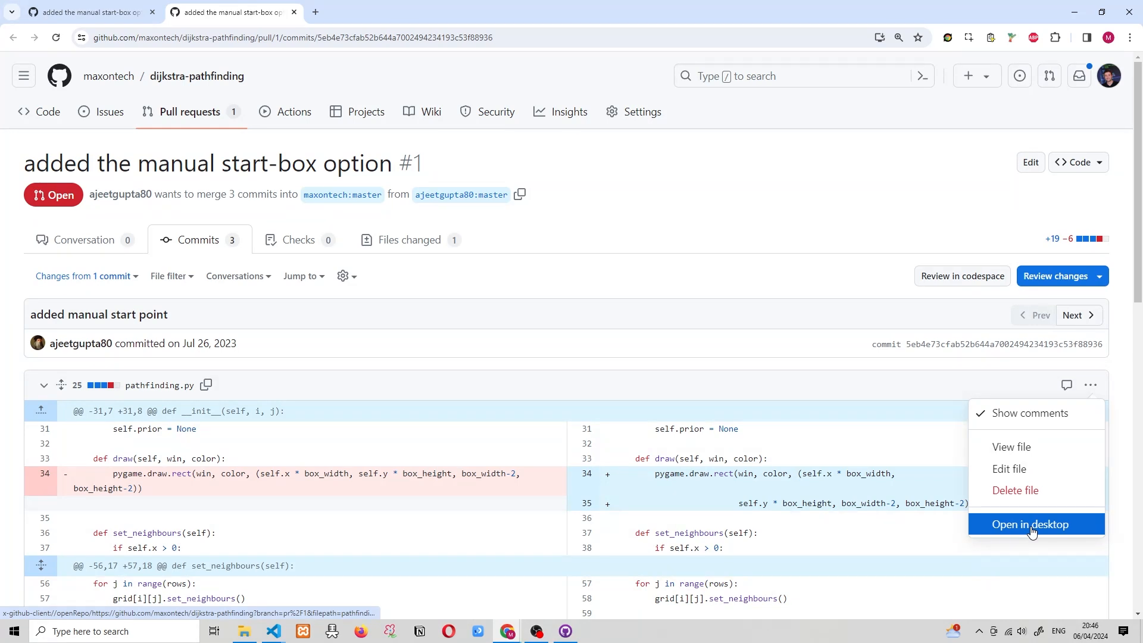
click(1030, 524)
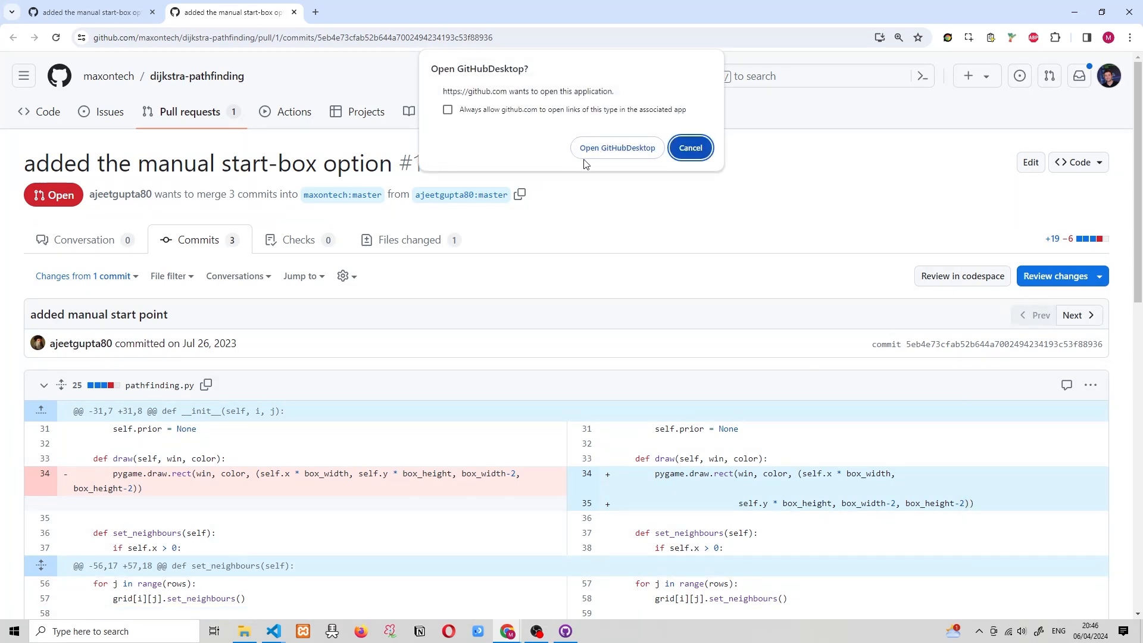
click(616, 148)
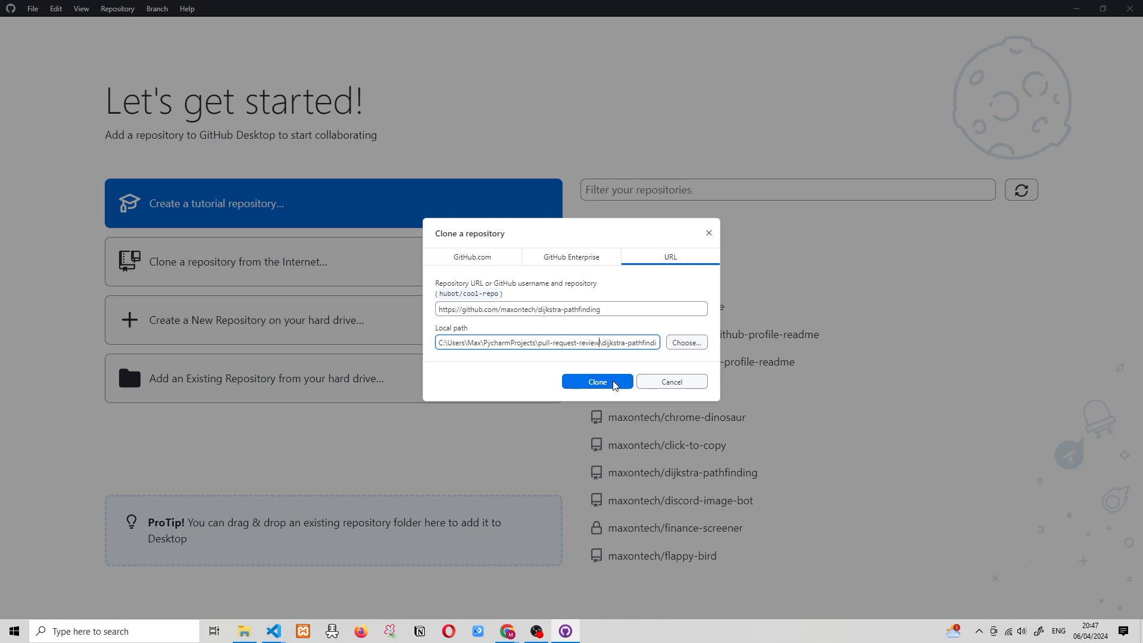
mouse_move(613, 403)
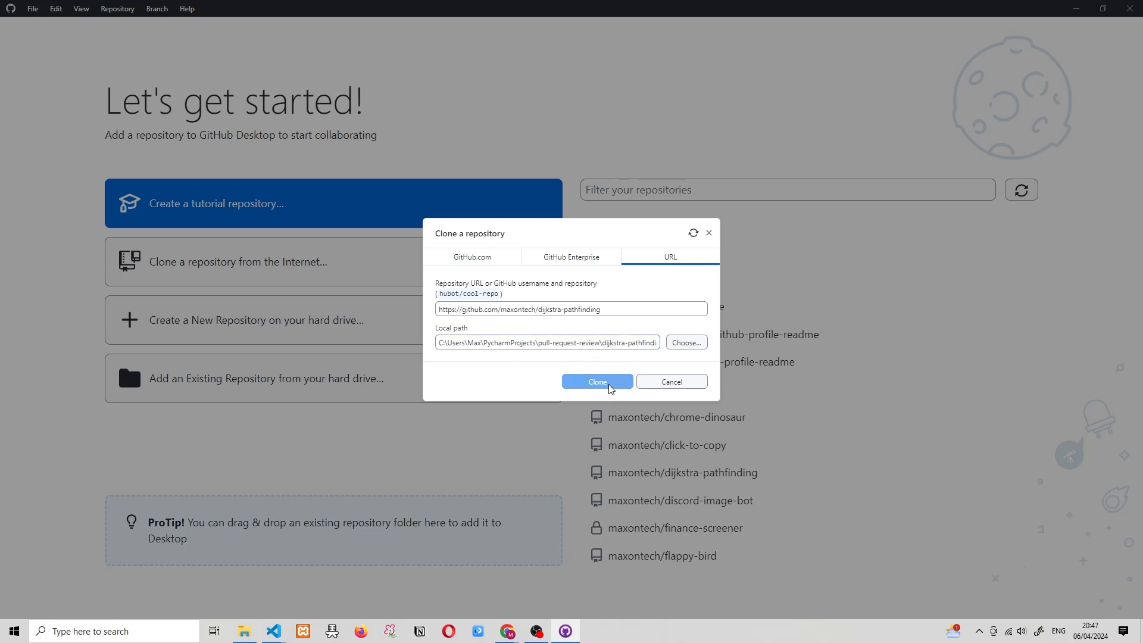
- Clone maxontech/dijkstra-pathfinding into the prefilled local folder in GitHub Desktop
click(597, 381)
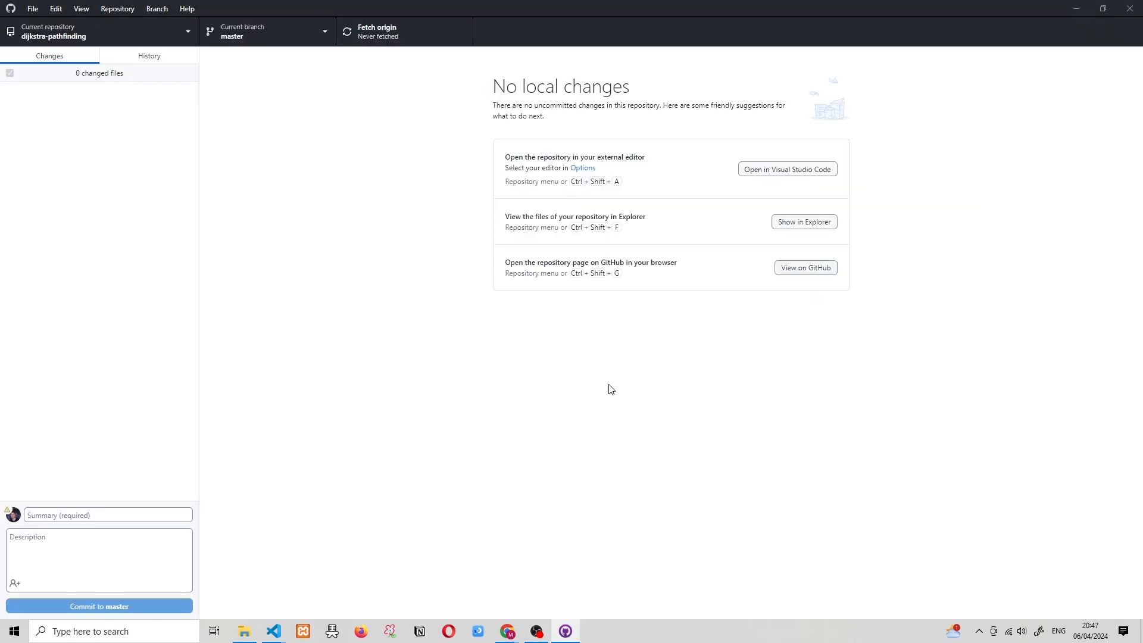
- Show the cloned repository's folder (pathfinding, requirements, .git) in File Explorer
click(803, 221)
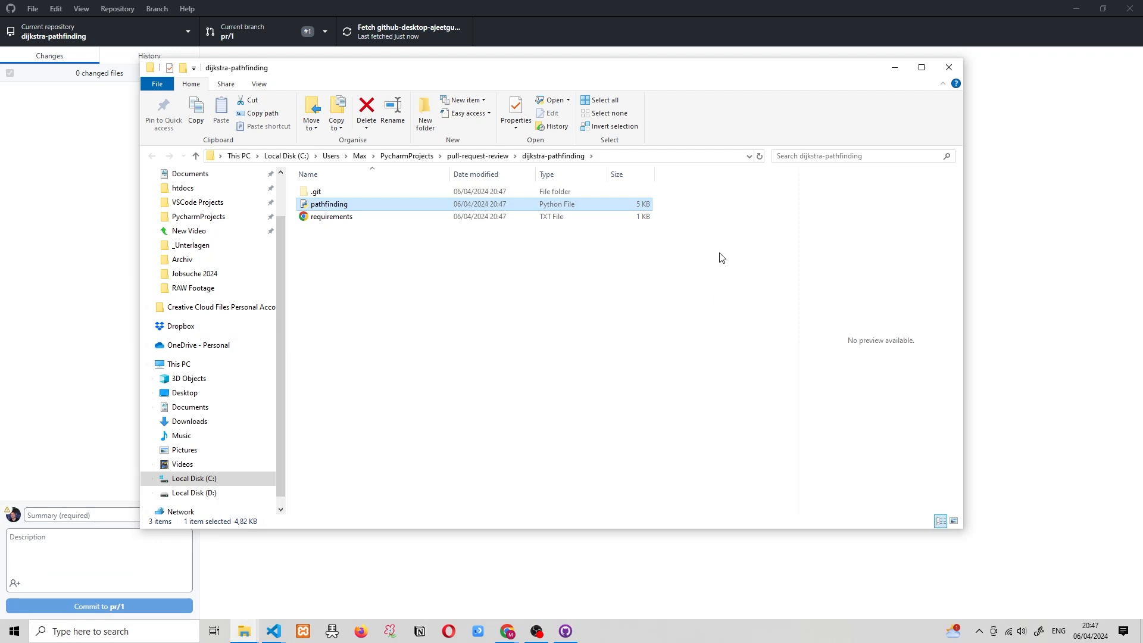
mouse_move(720, 247)
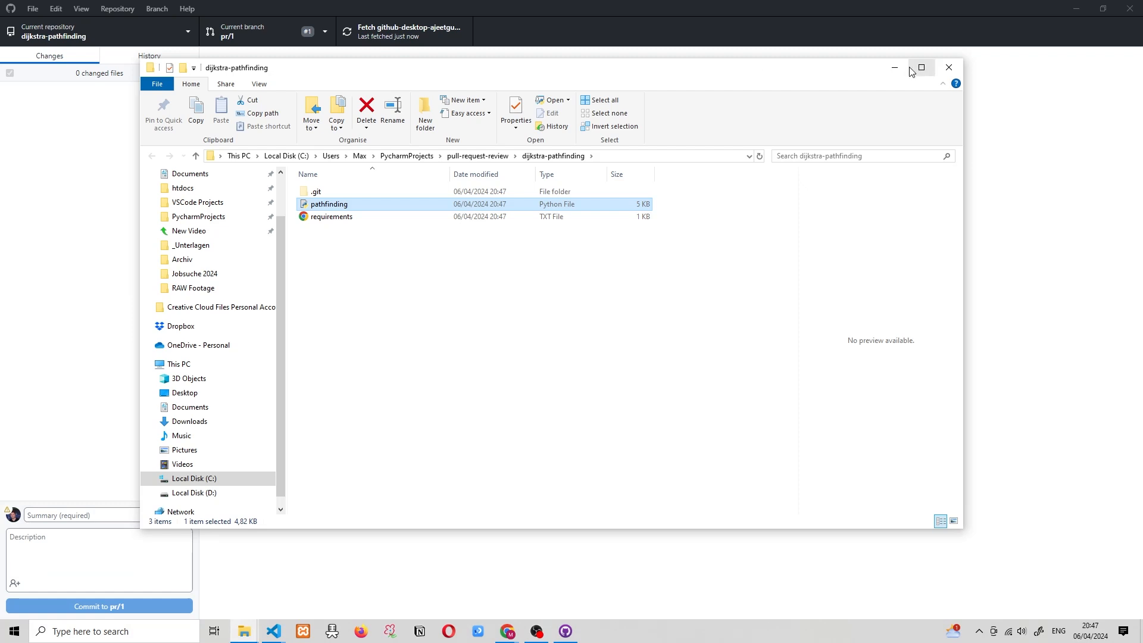
mouse_move(894, 67)
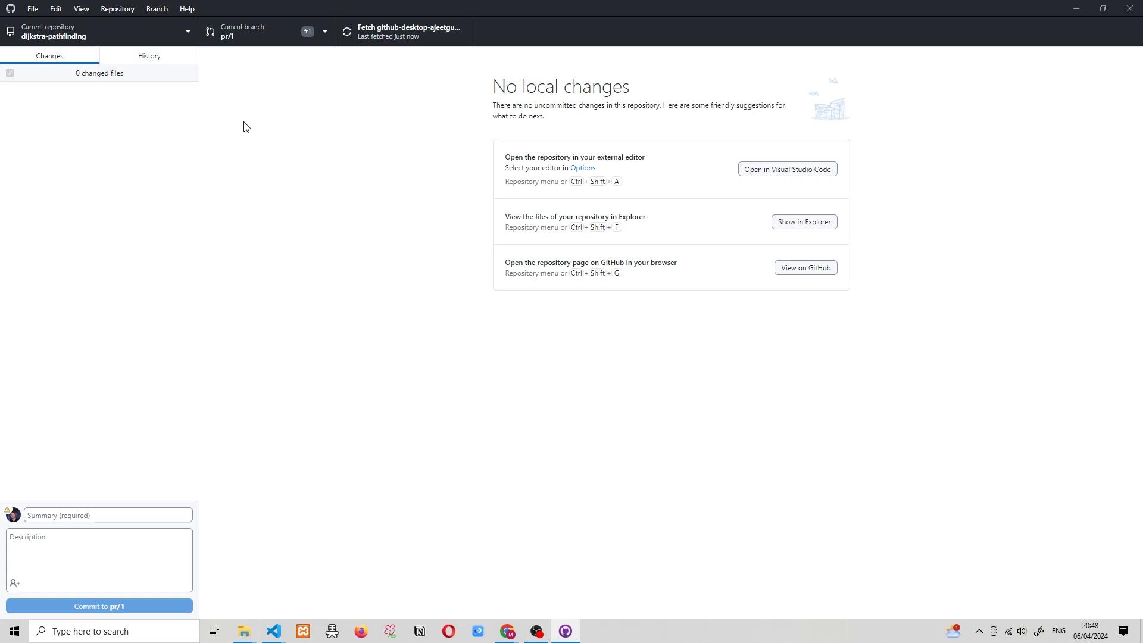
mouse_move(84, 35)
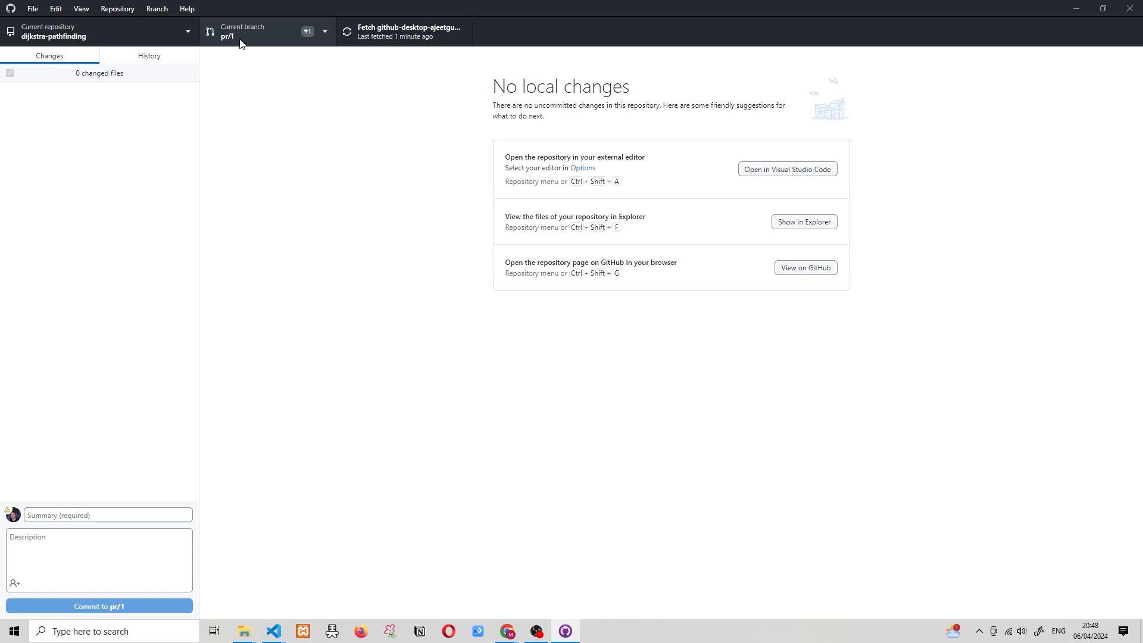
mouse_move(663, 169)
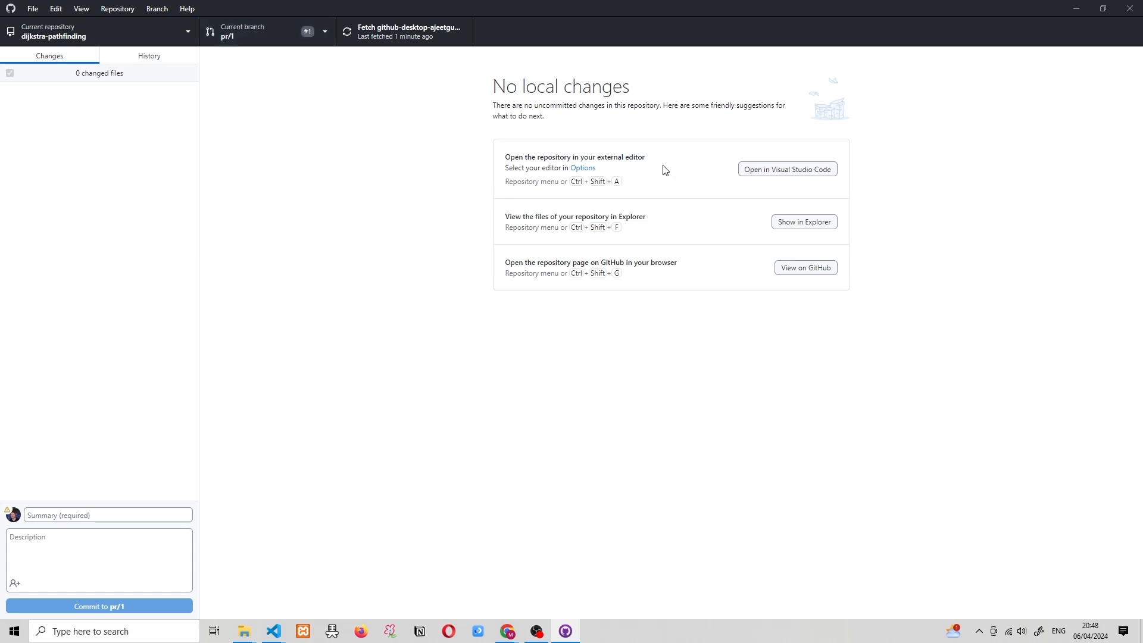
mouse_move(864, 137)
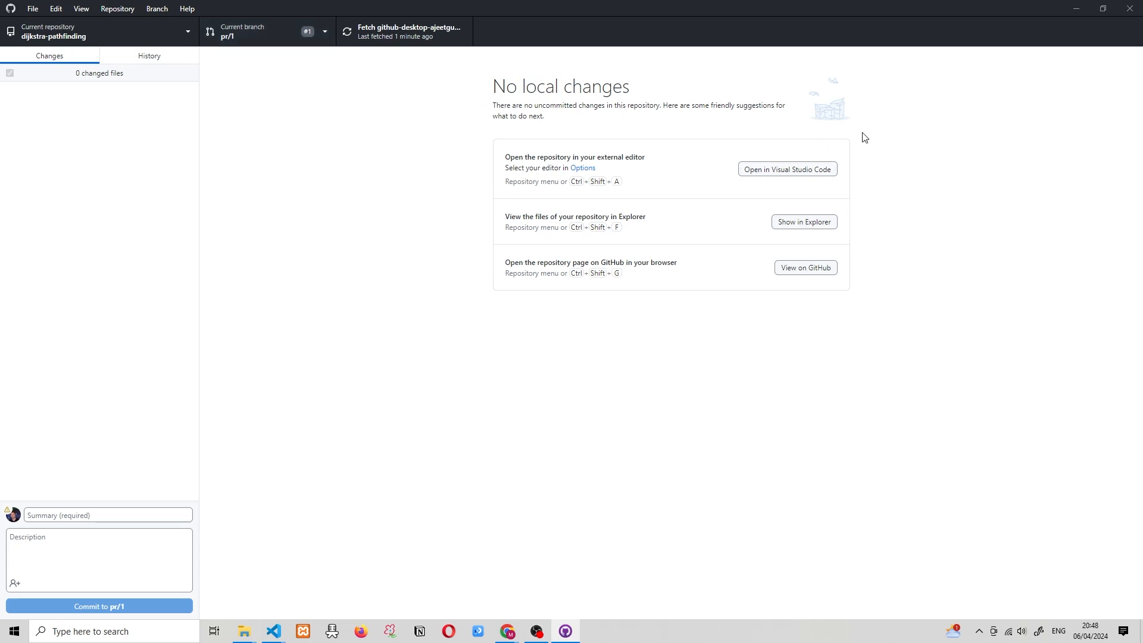
mouse_move(803, 178)
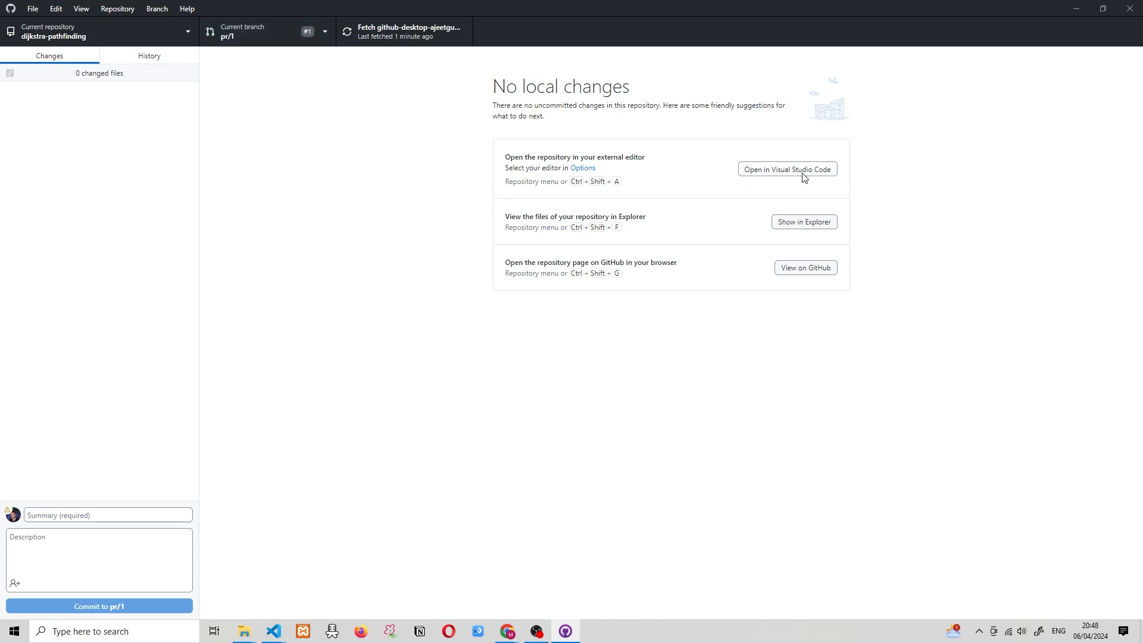
mouse_move(814, 179)
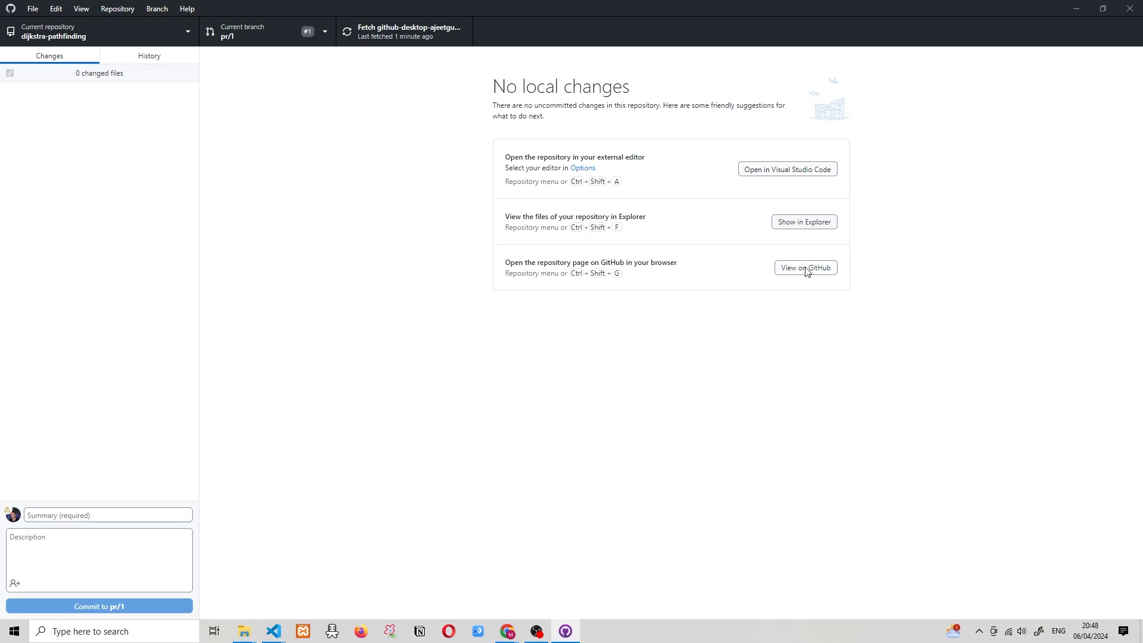
mouse_move(809, 273)
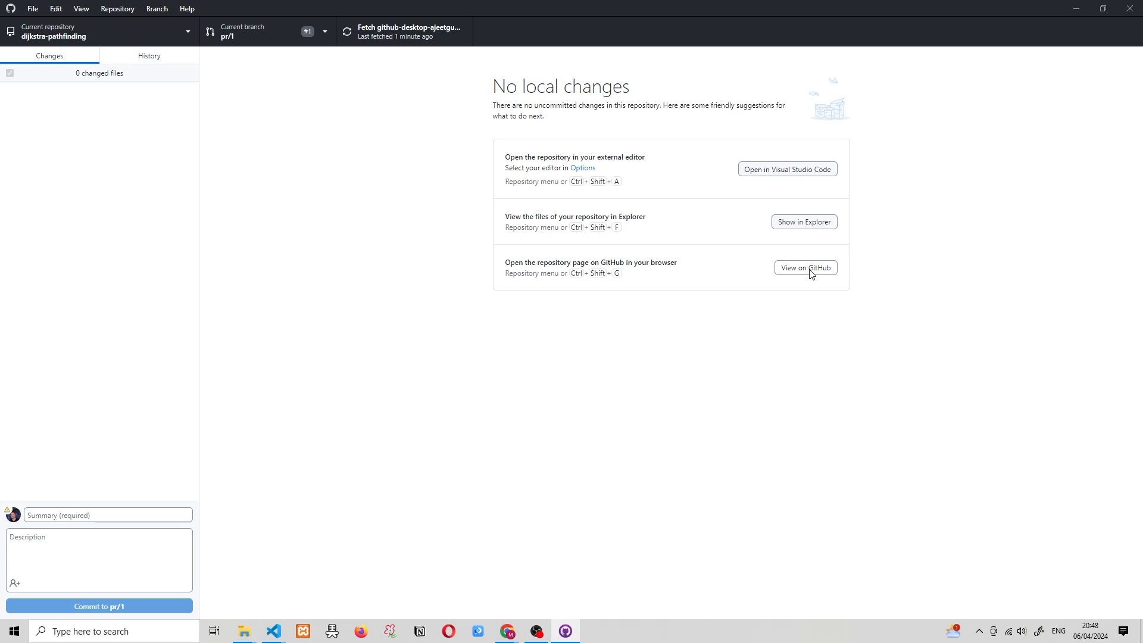
mouse_move(803, 221)
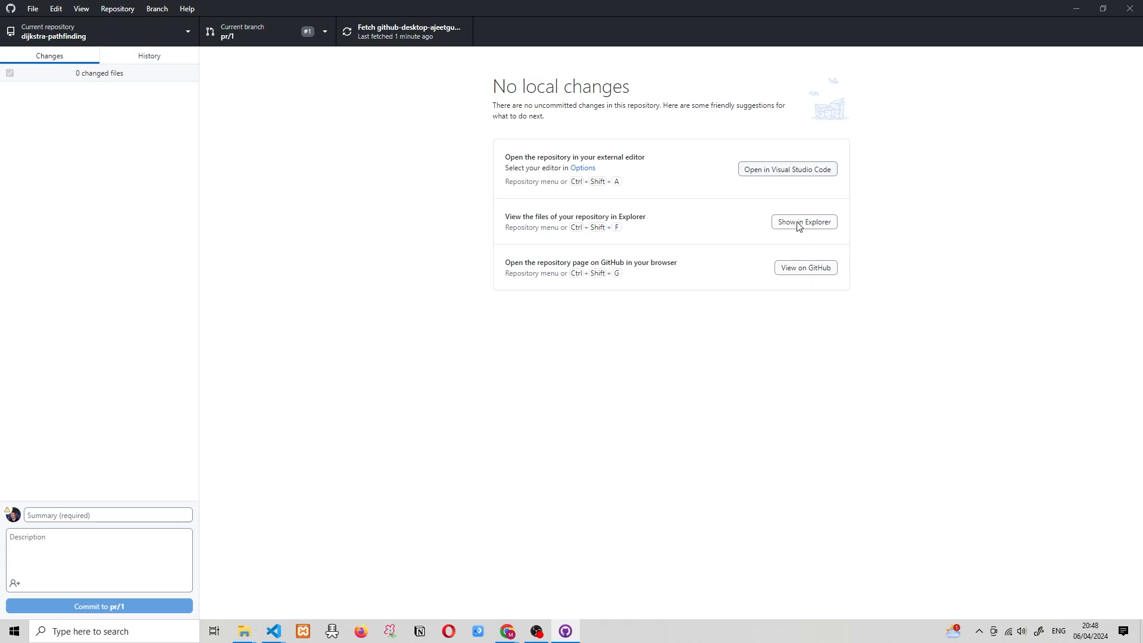
mouse_move(826, 230)
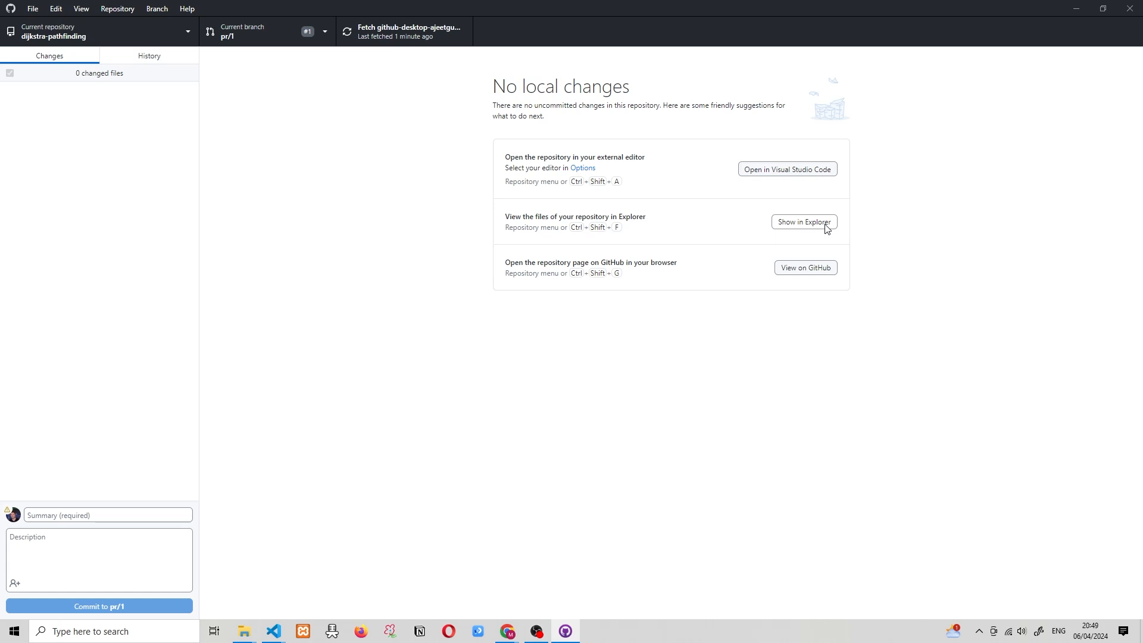
mouse_move(783, 207)
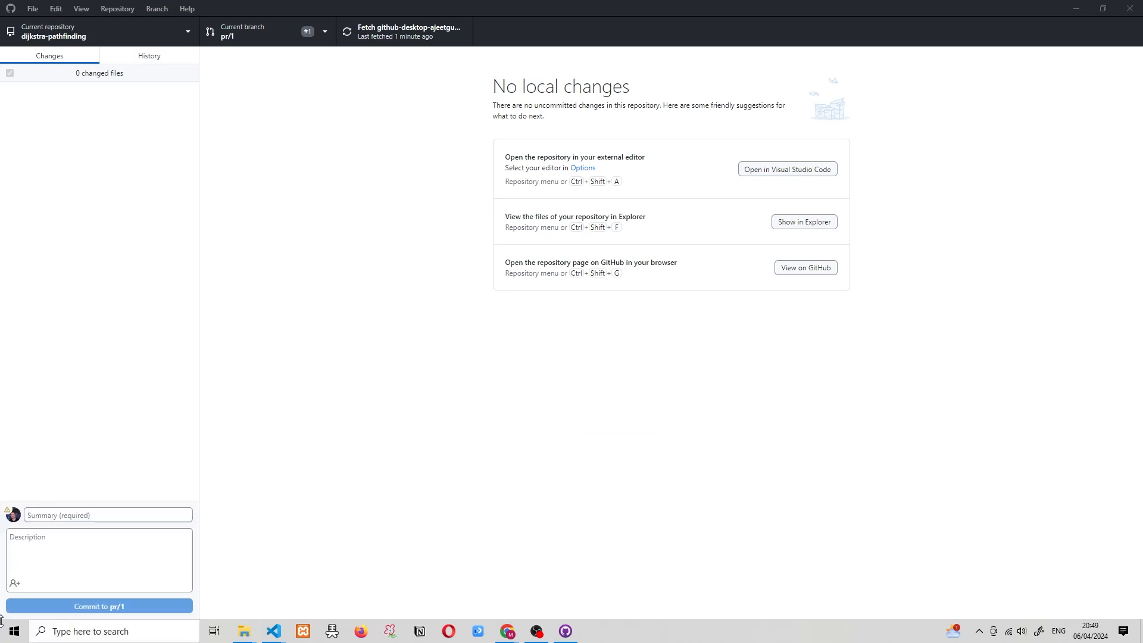
- Open PyCharm's terminal and run python -m venv venv
click(594, 630)
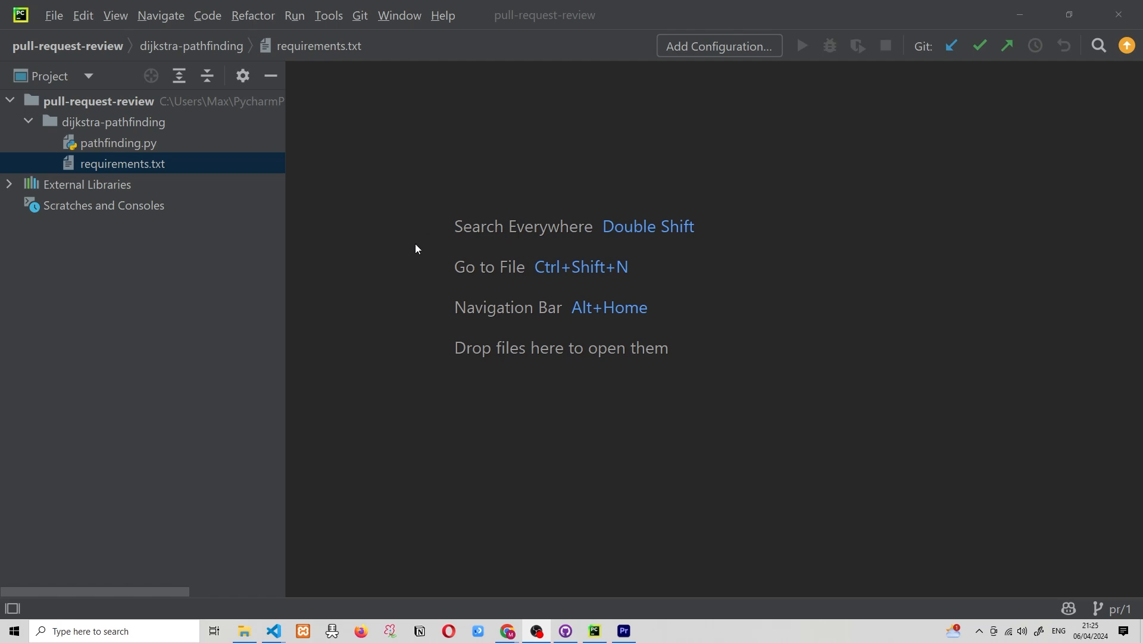
mouse_move(401, 242)
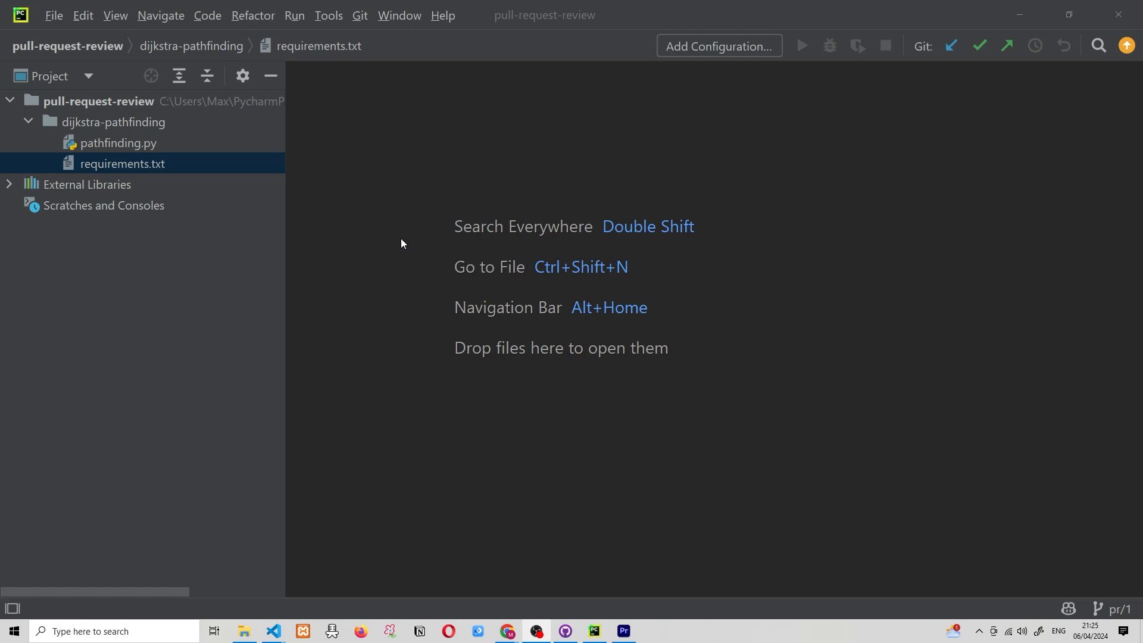
mouse_move(352, 371)
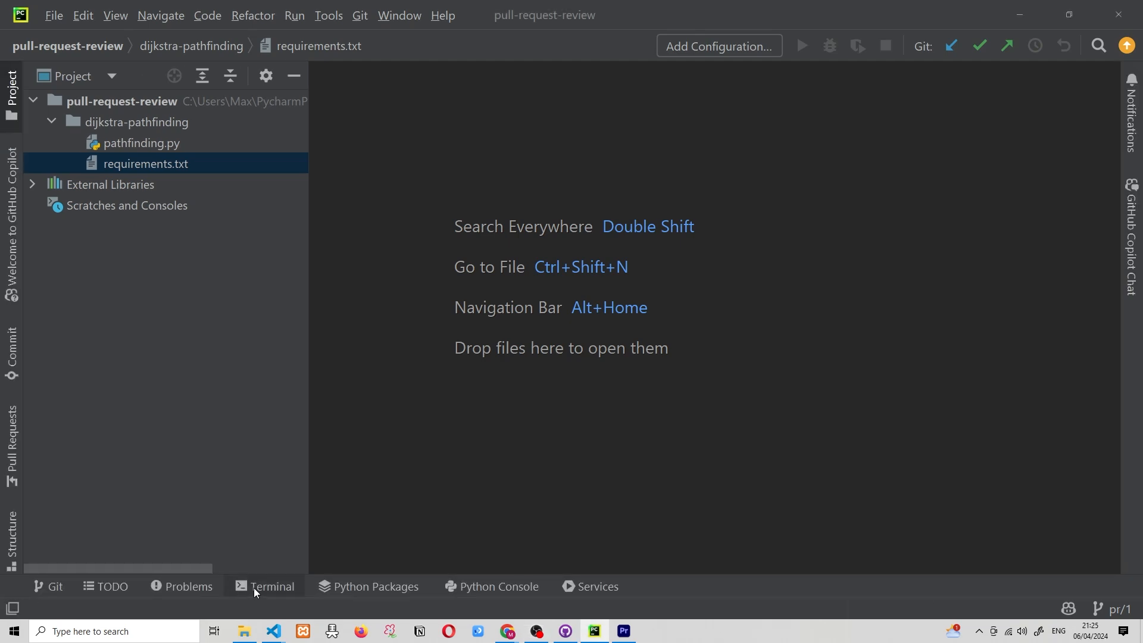
click(272, 586)
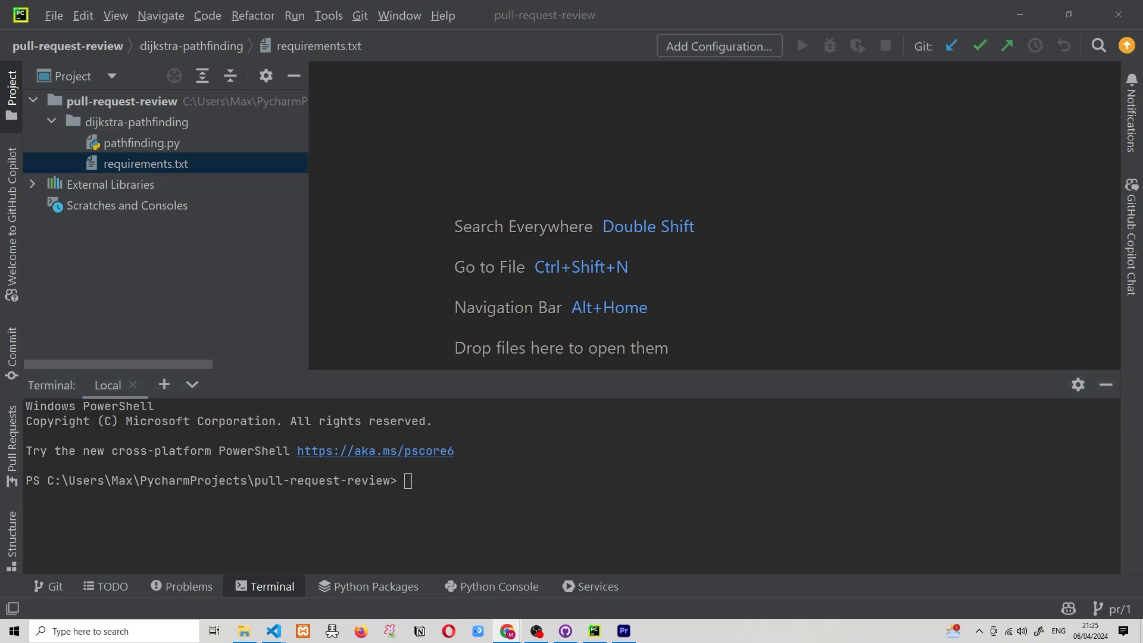
text(python -m venv venv)
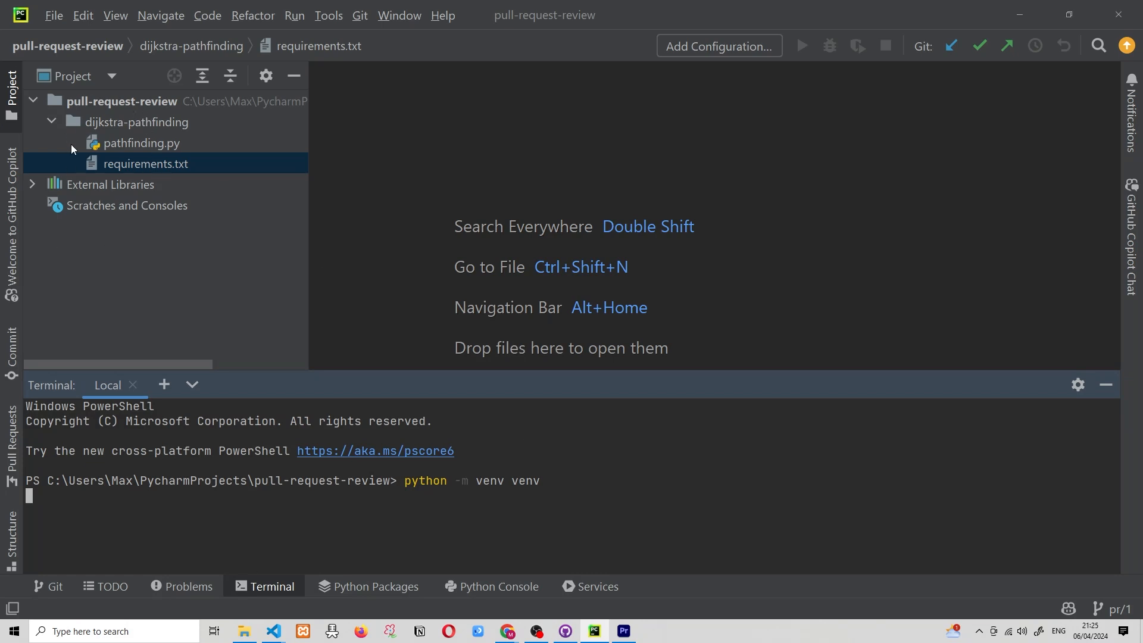
mouse_move(149, 233)
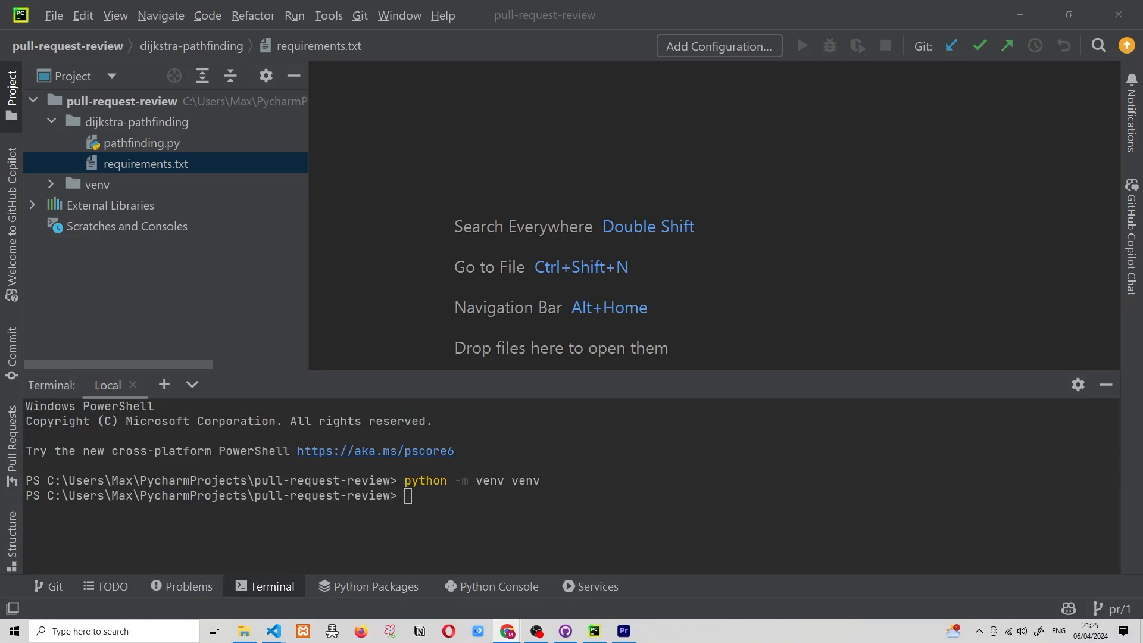
- Activate venv via venv\Scripts\activate and open requirements.txt, showing pygame==2.3.0
text(venv\Scripts\activate)
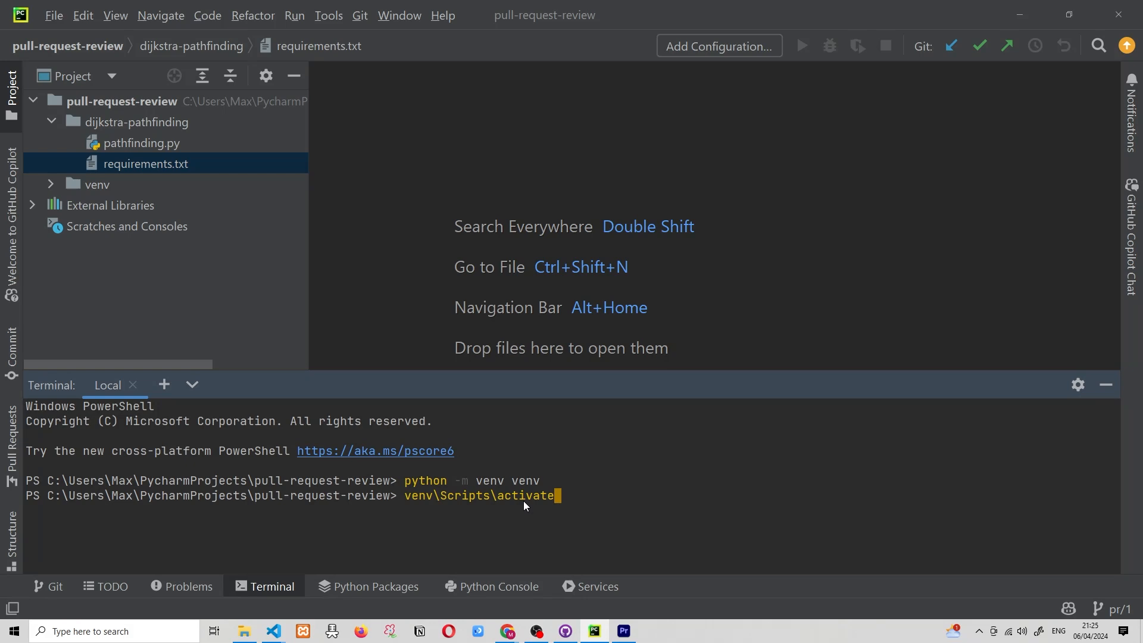
key(enter)
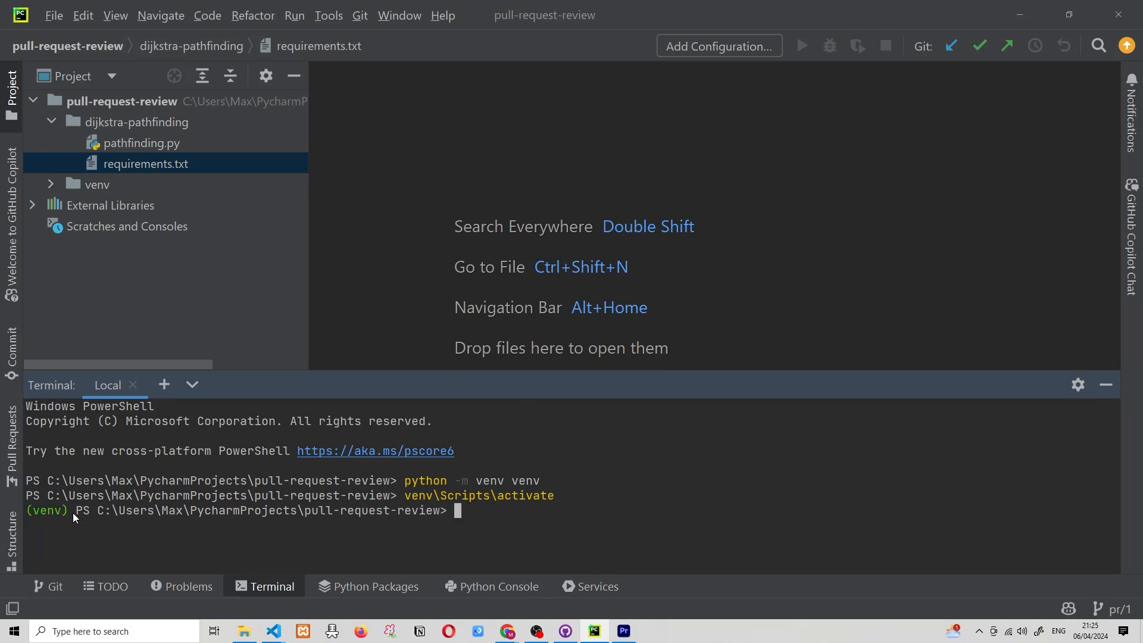
double_click(46, 510)
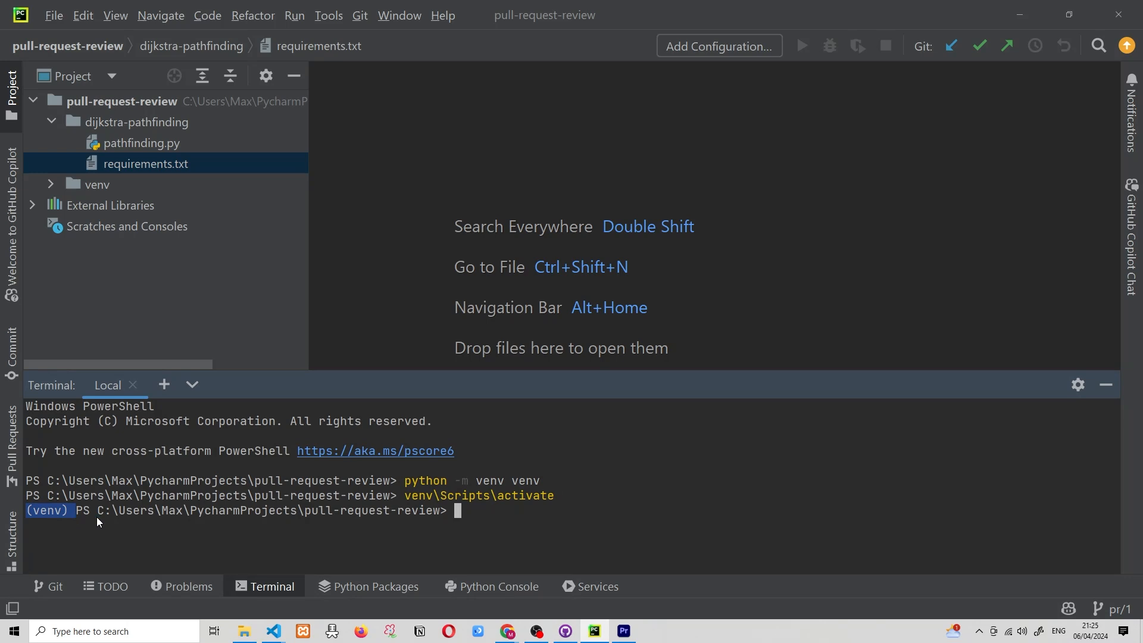
double_click(146, 163)
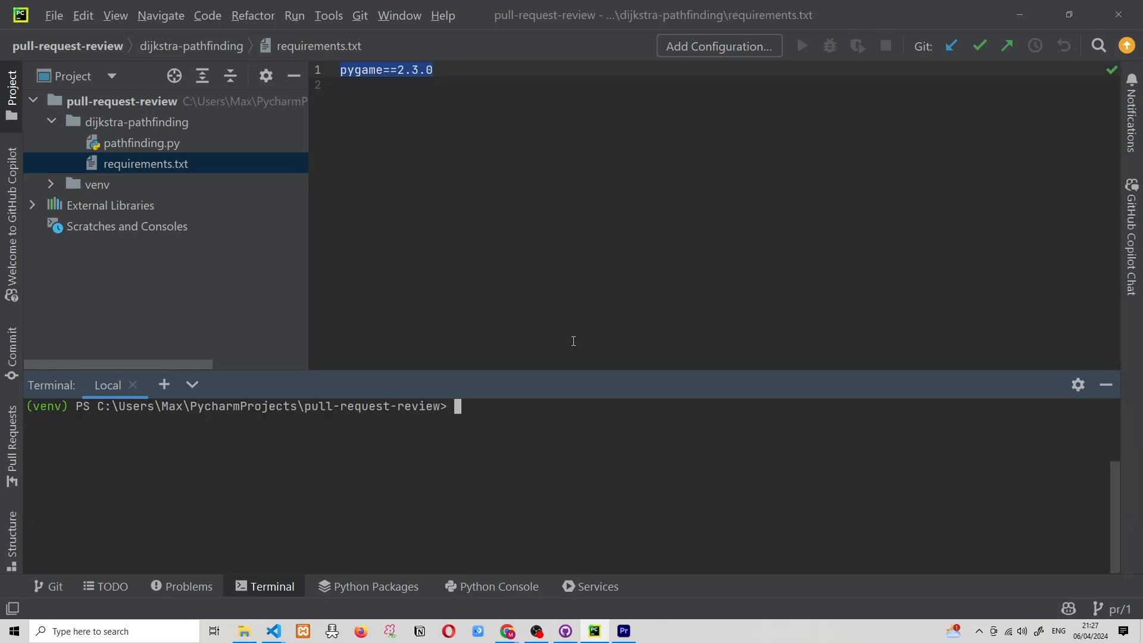
mouse_move(202, 211)
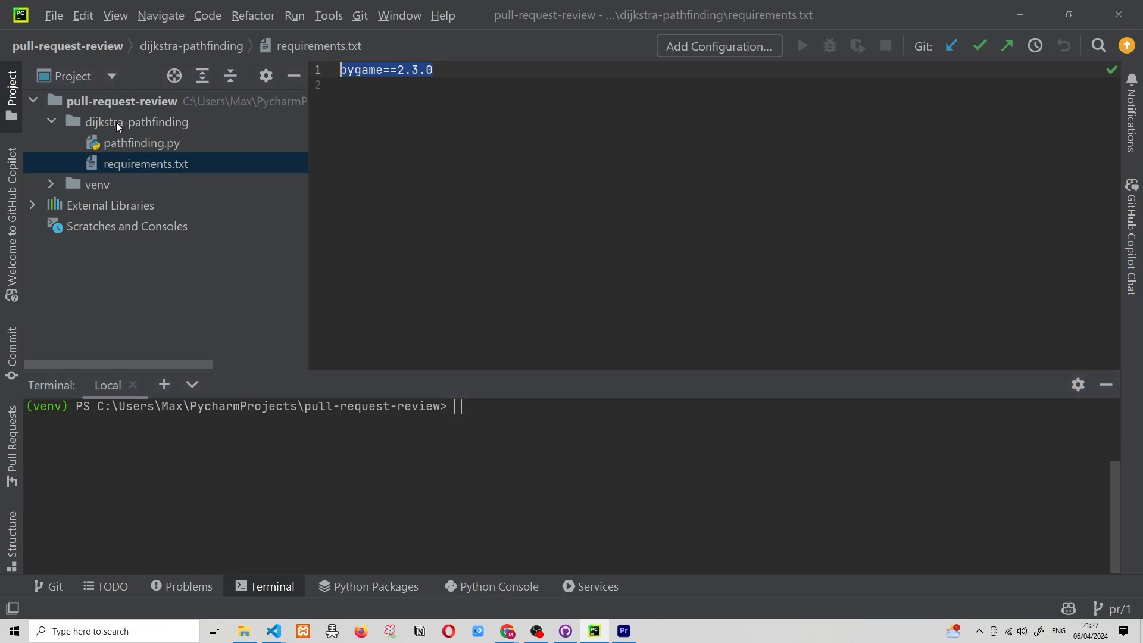
- Change the terminal directory into the dijkstra-pathfinding folder
click(141, 143)
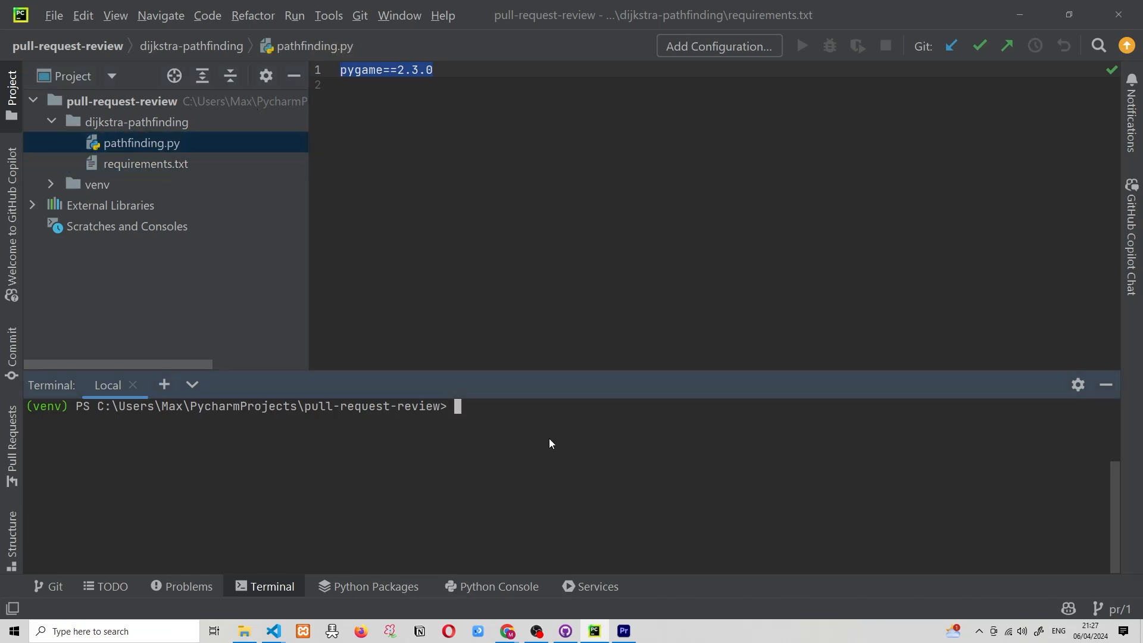
text(cd)
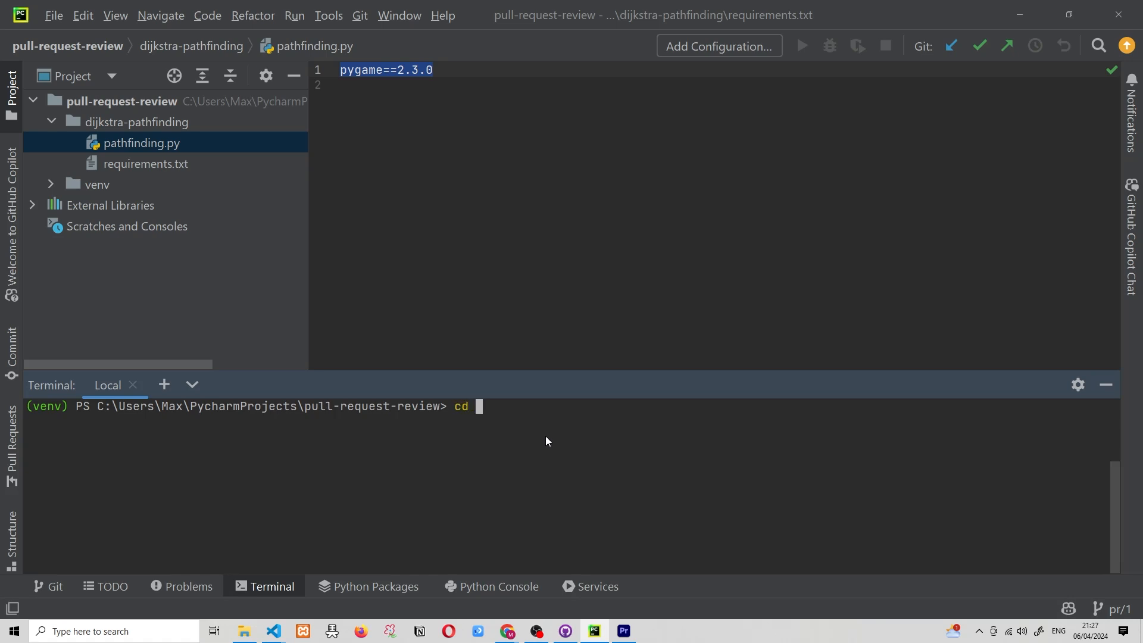
text(dij)
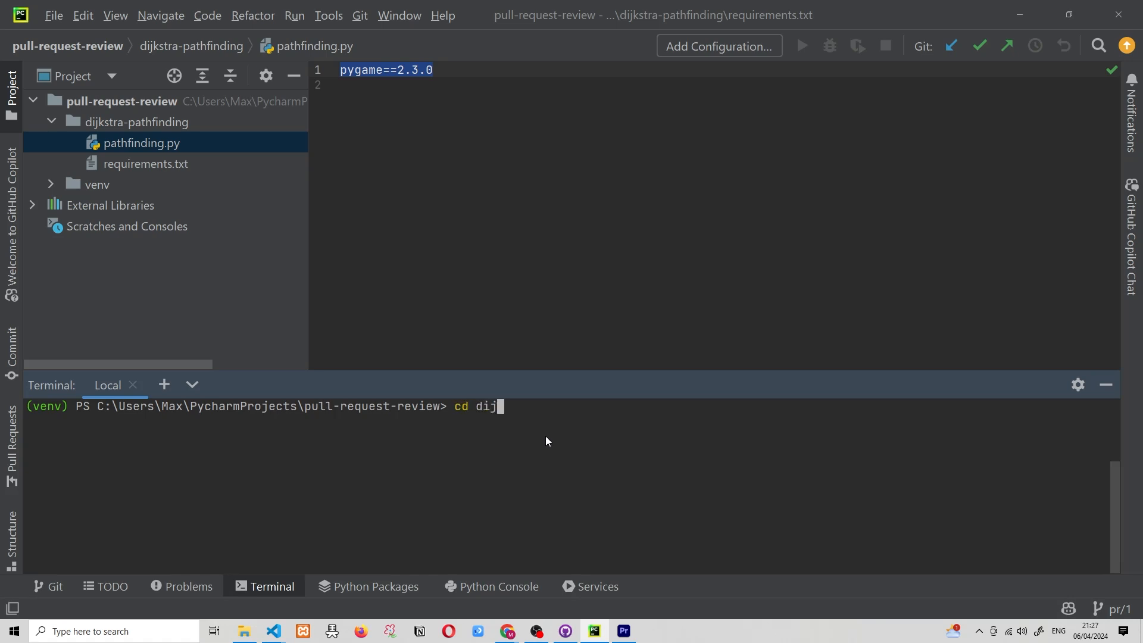
text(kstra-pa)
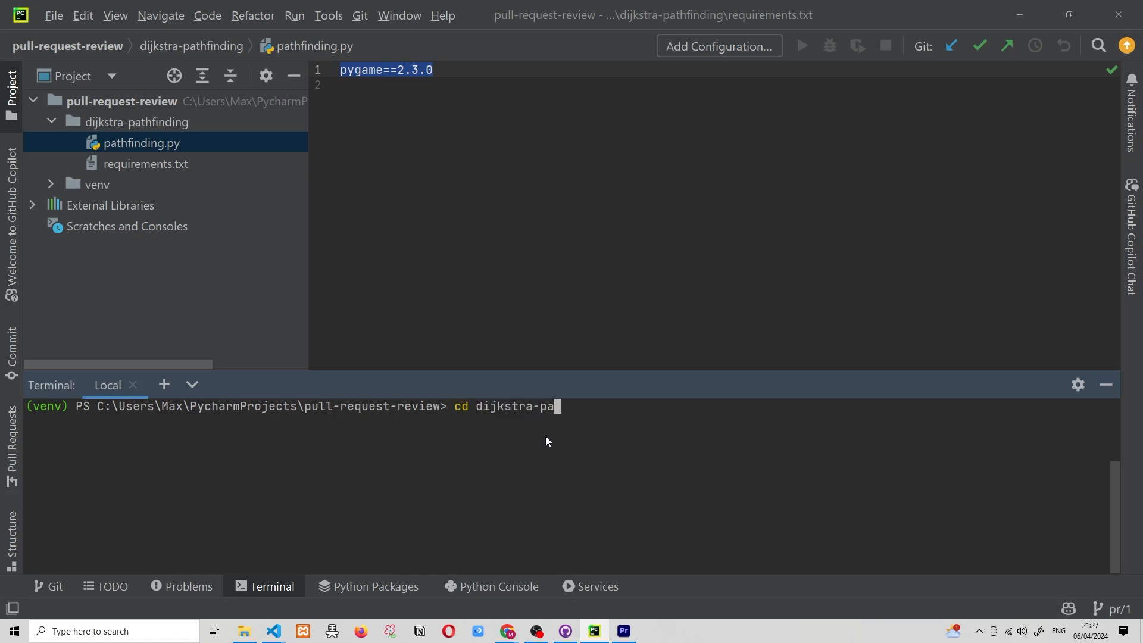
key(Enter)
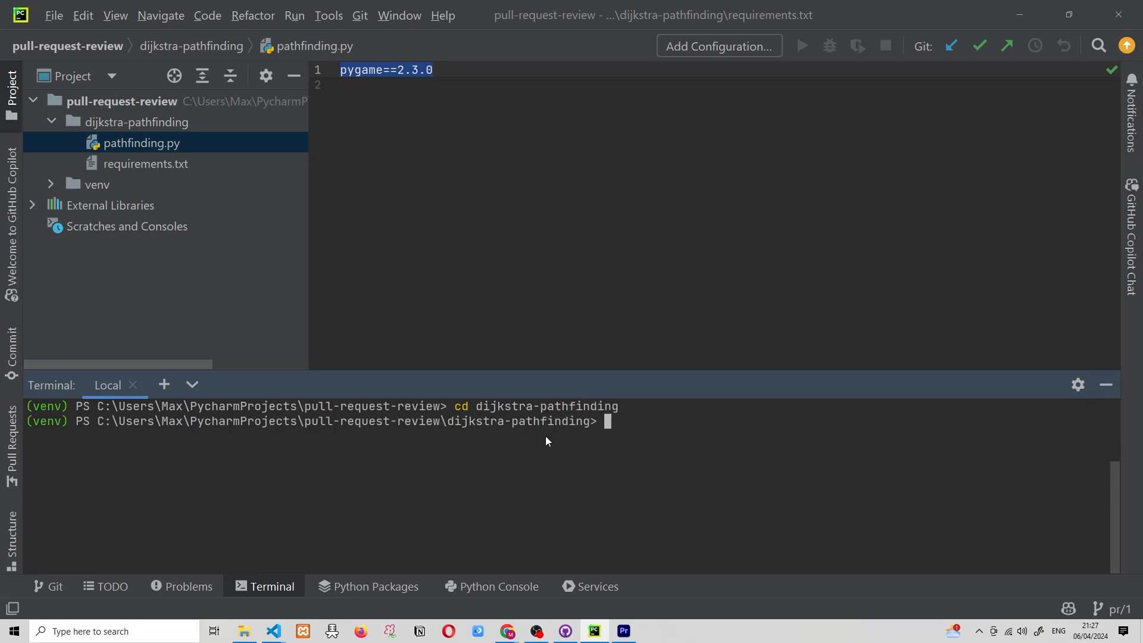
- Install requirements.txt with pip (pygame 2.3.0) and begin typing python pathfinding.py
text(clear)
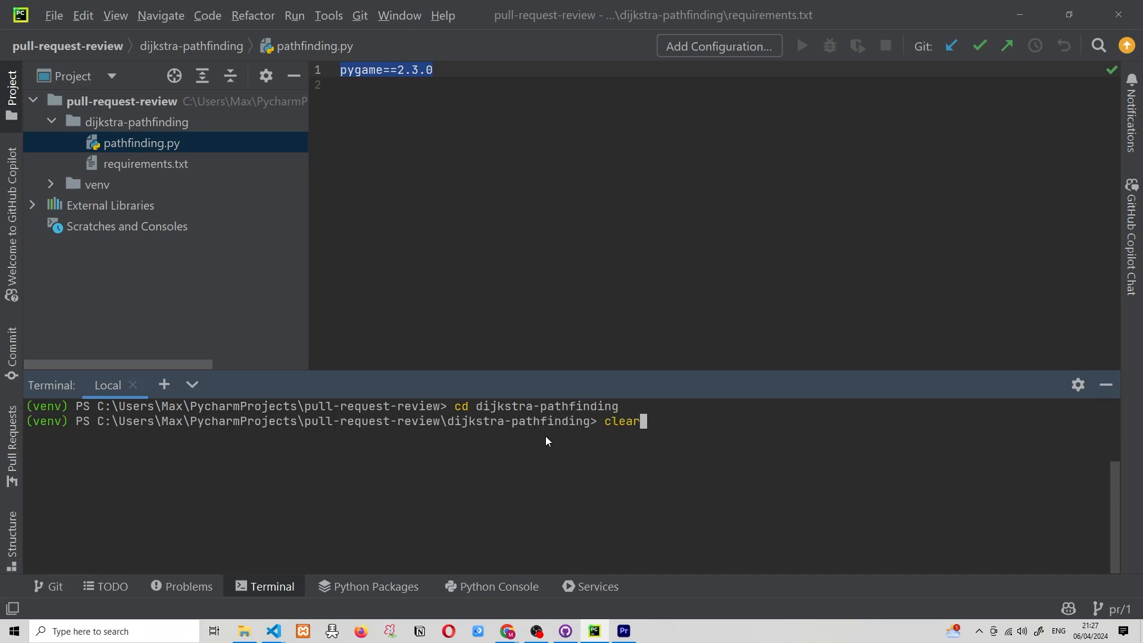
text(pip install -r requirements.txt)
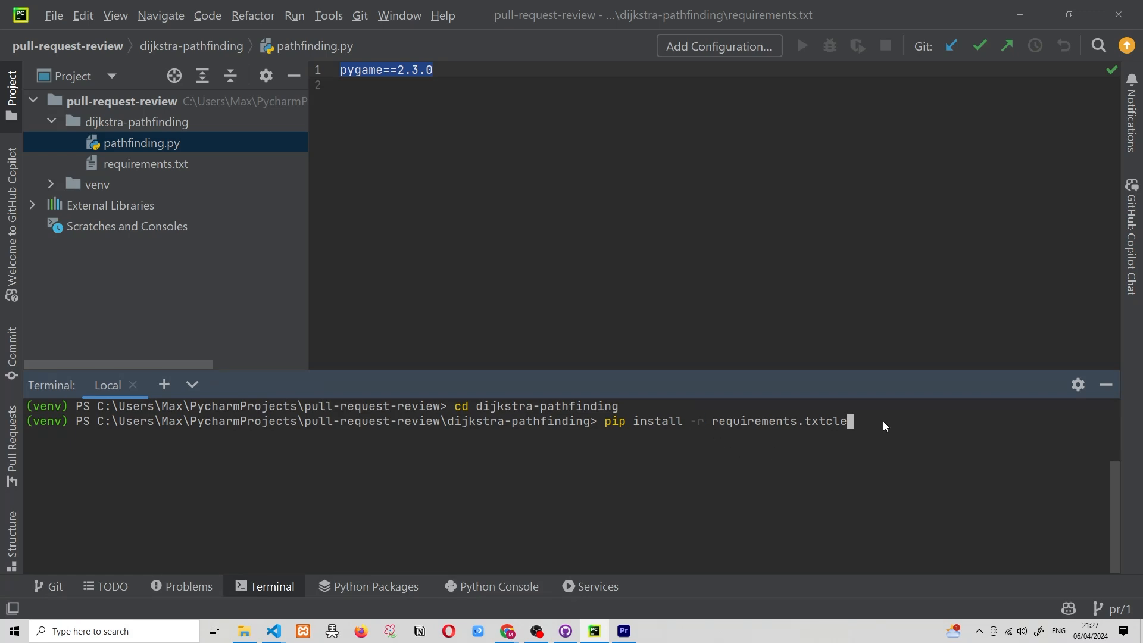
key(Enter)
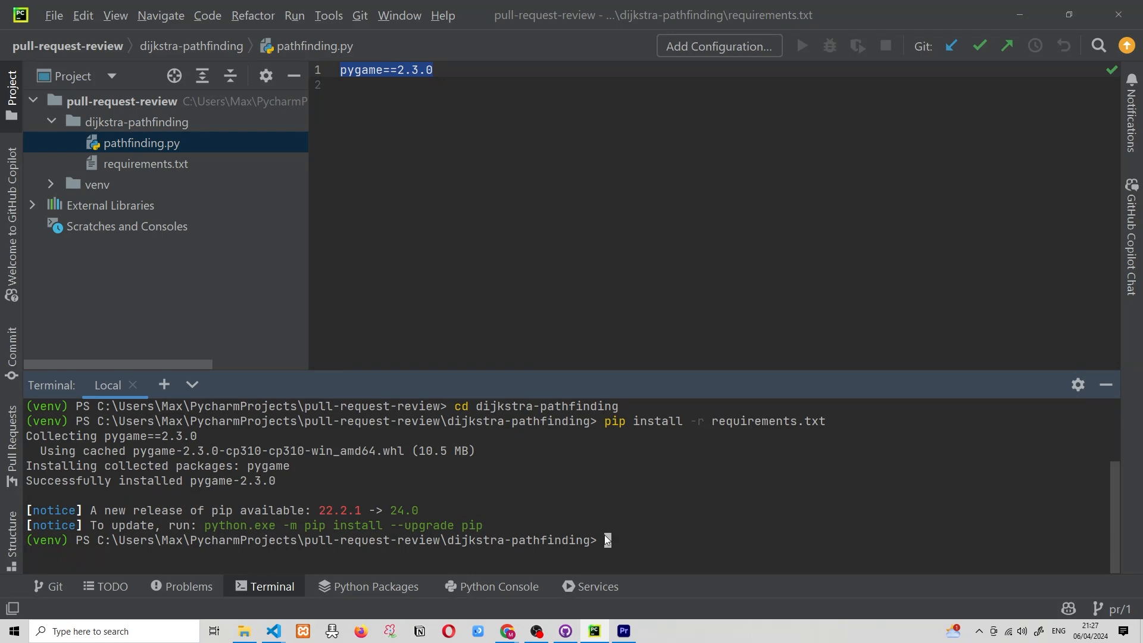
mouse_move(676, 543)
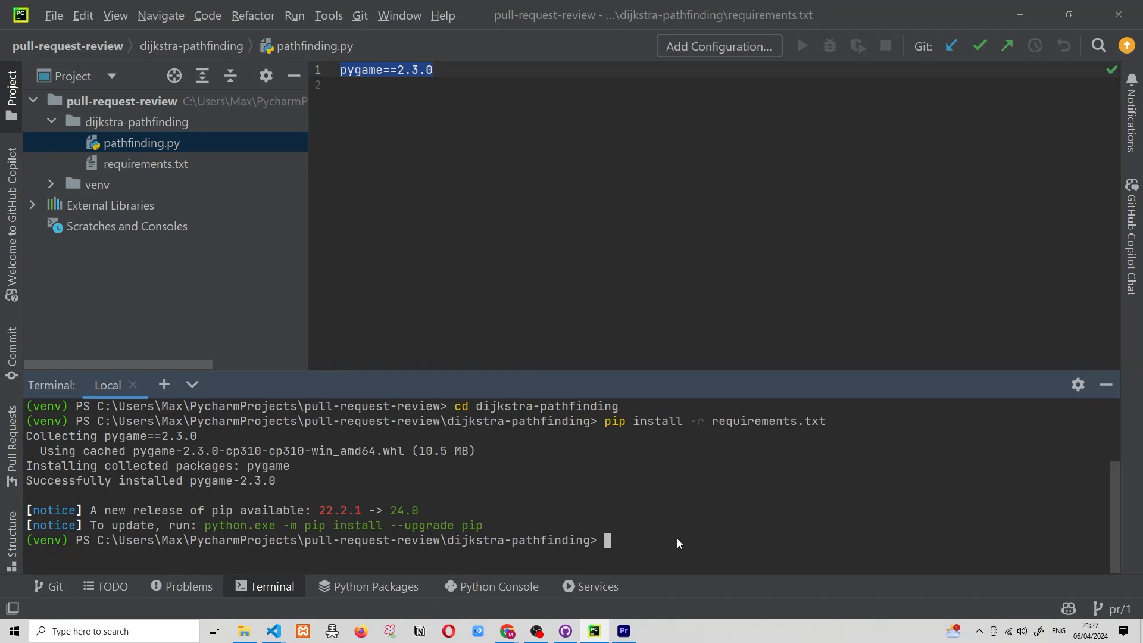
text(p)
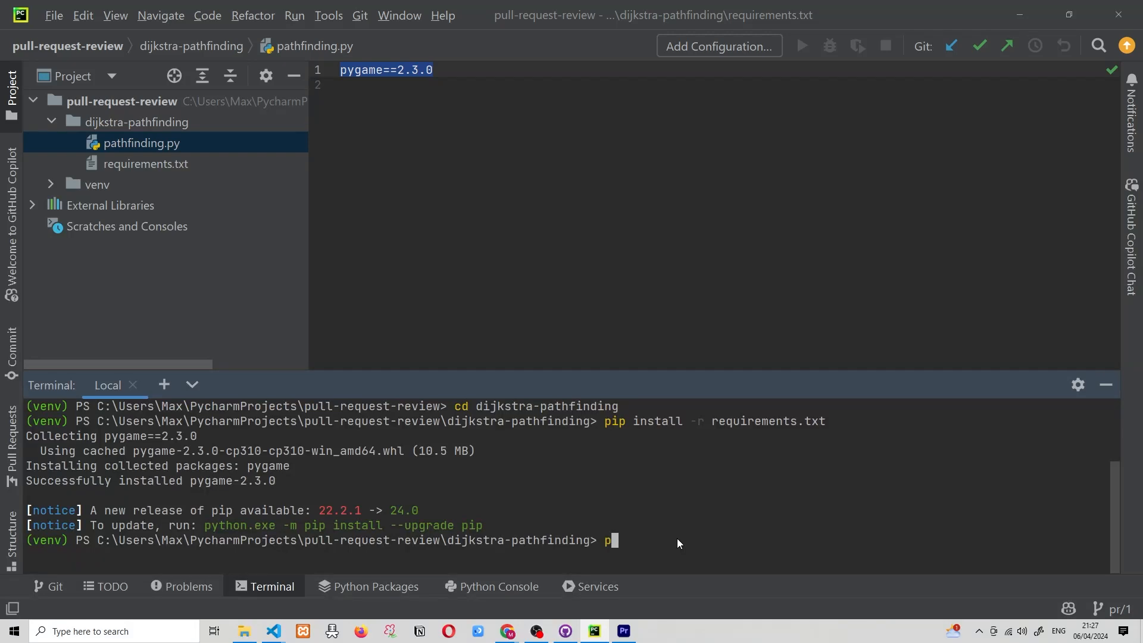
text(ython)
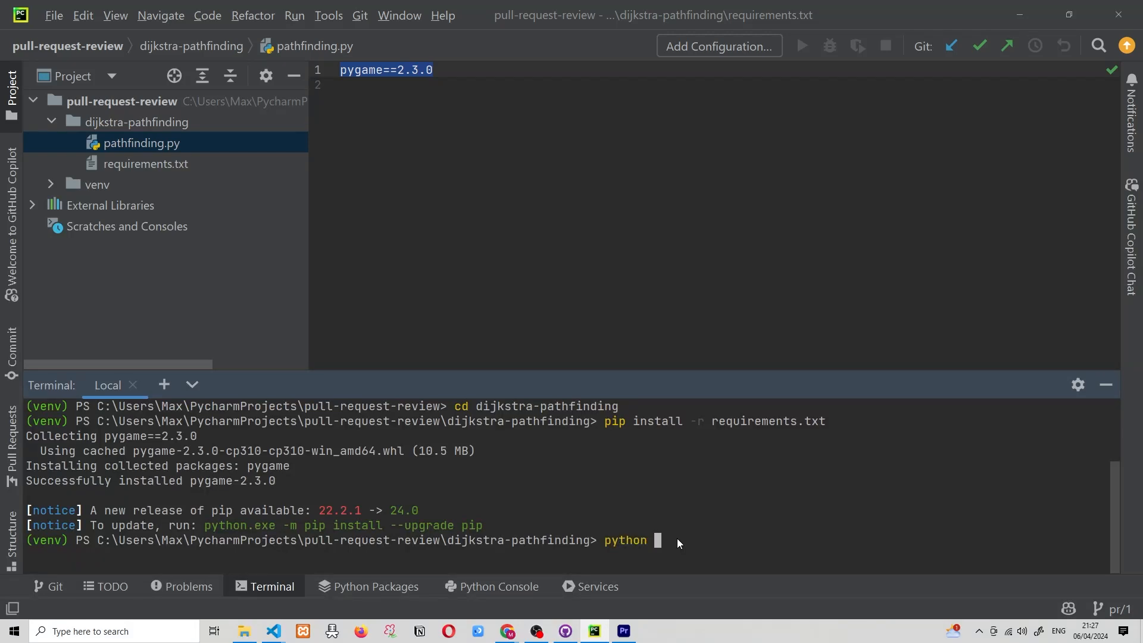
text(pathfinding.)
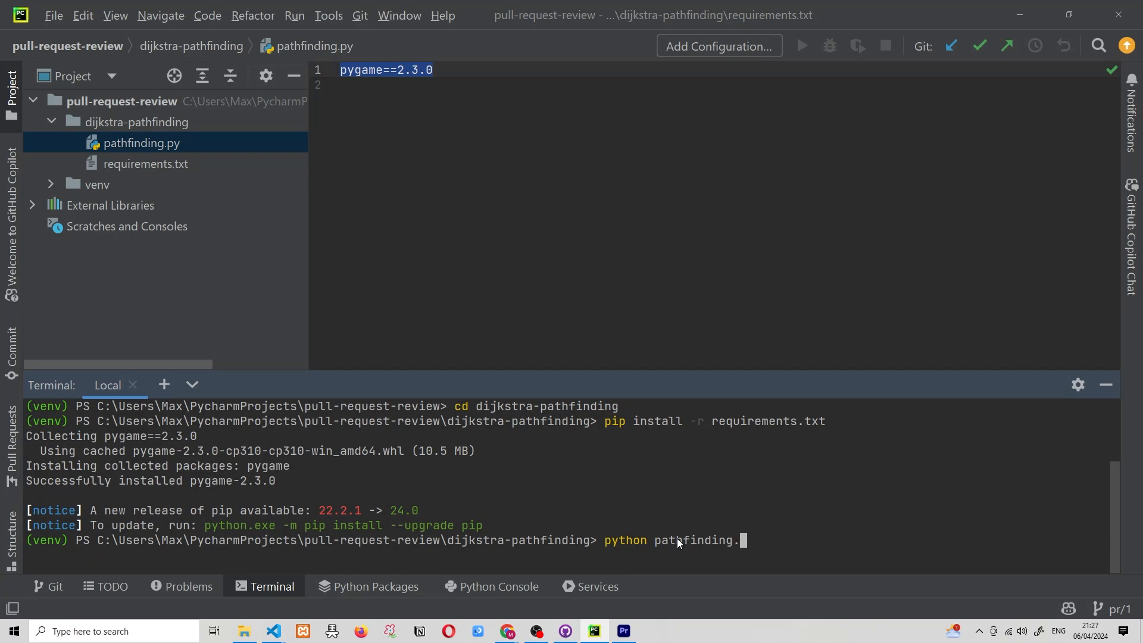
- Launch pathfinding.py and drag across the pygame grid to draw wall cells
key(Enter)
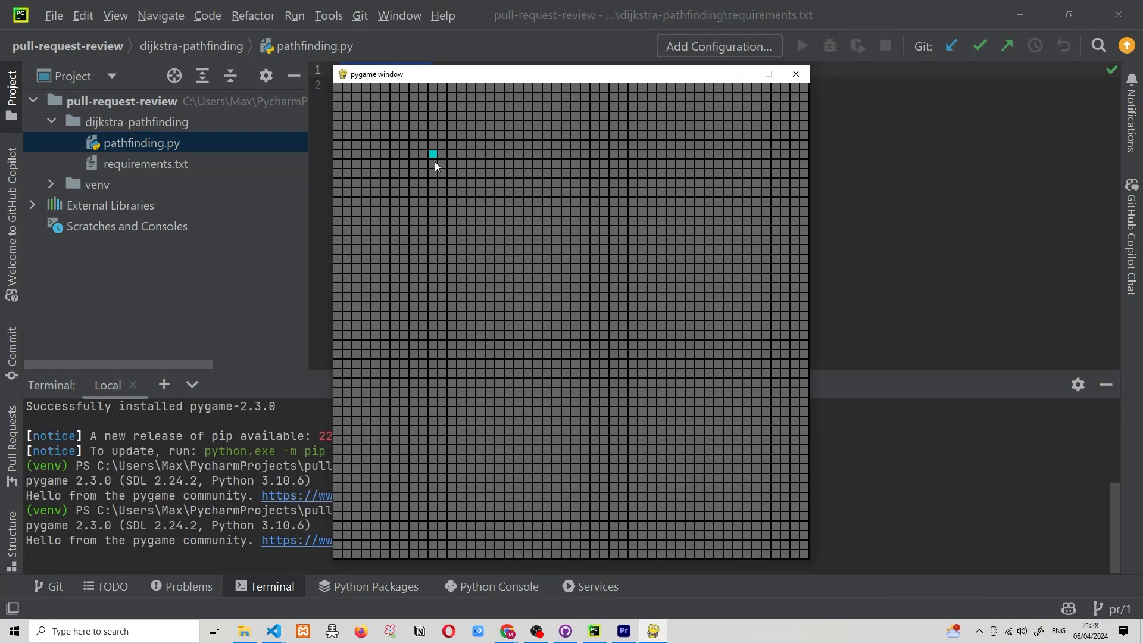
mouse_move(715, 382)
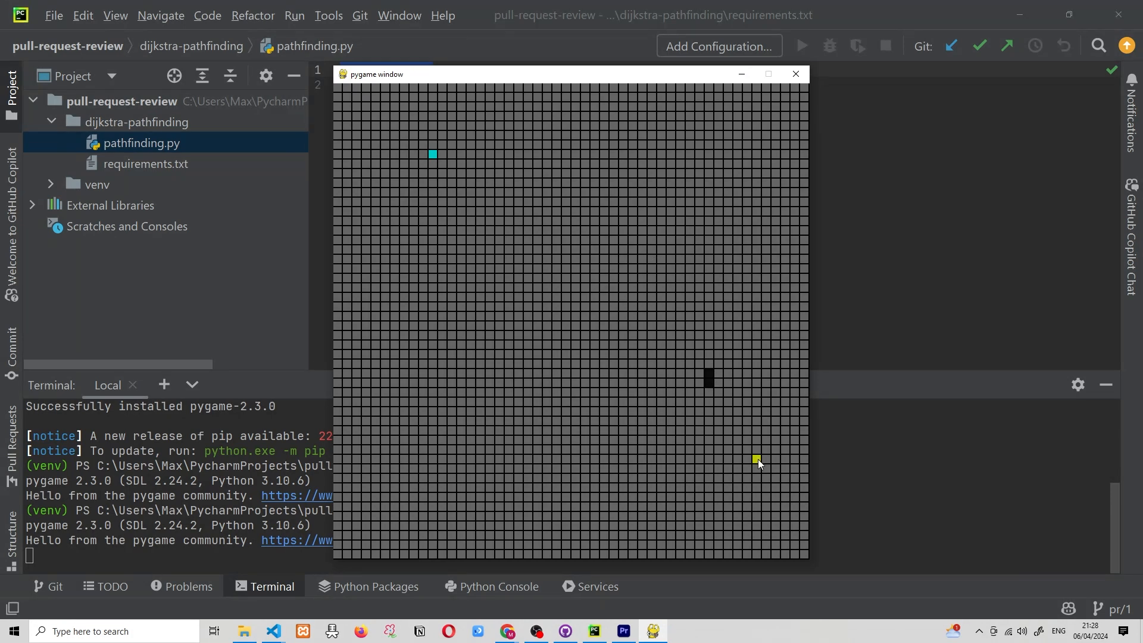
drag(459, 430, 688, 146)
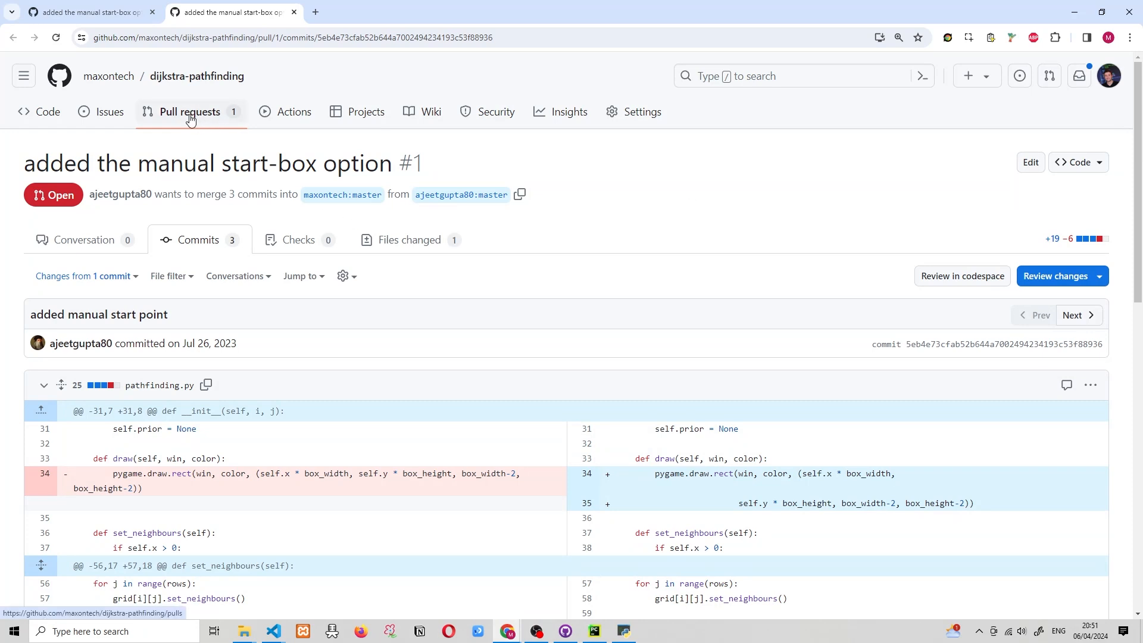
- Open pull request #1 from the list and confirm its merge into maxontech:master
click(188, 111)
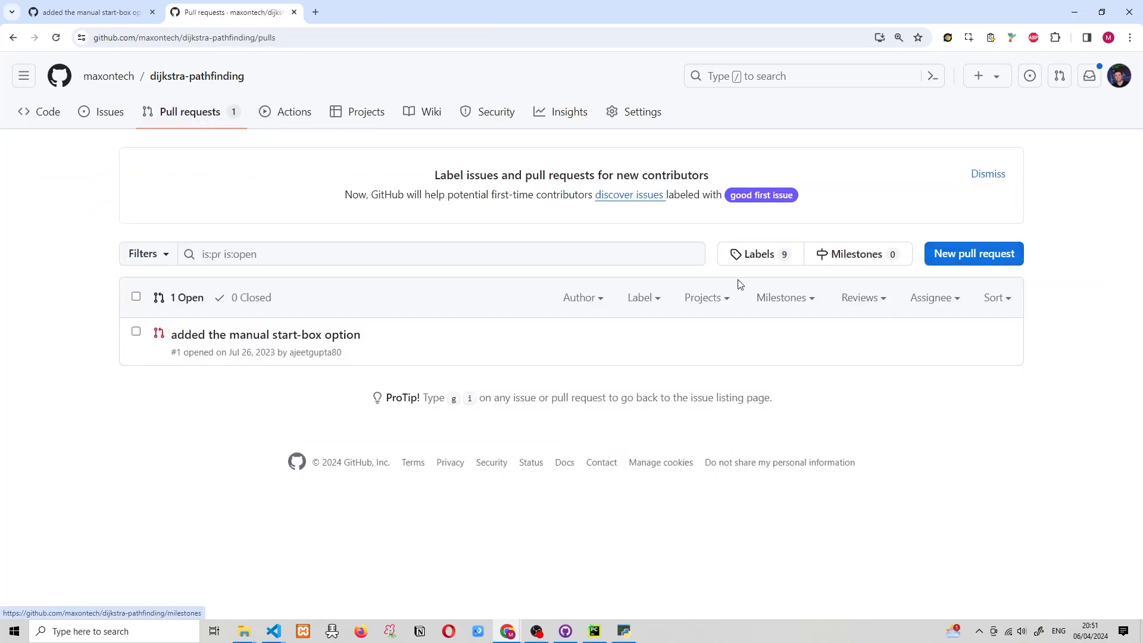
click(135, 332)
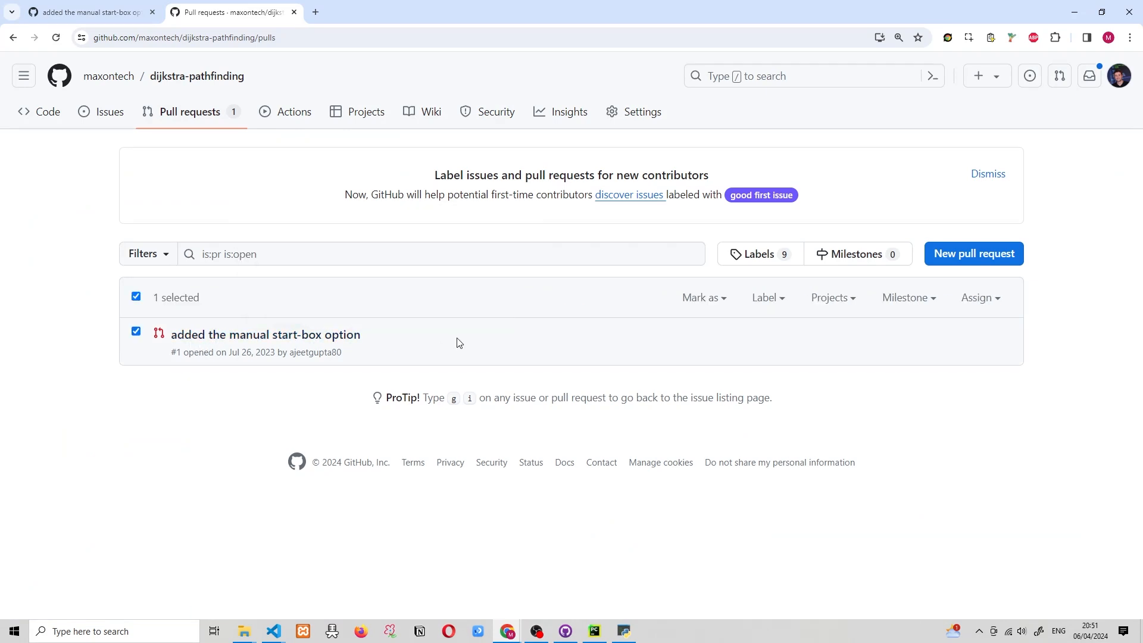
click(265, 335)
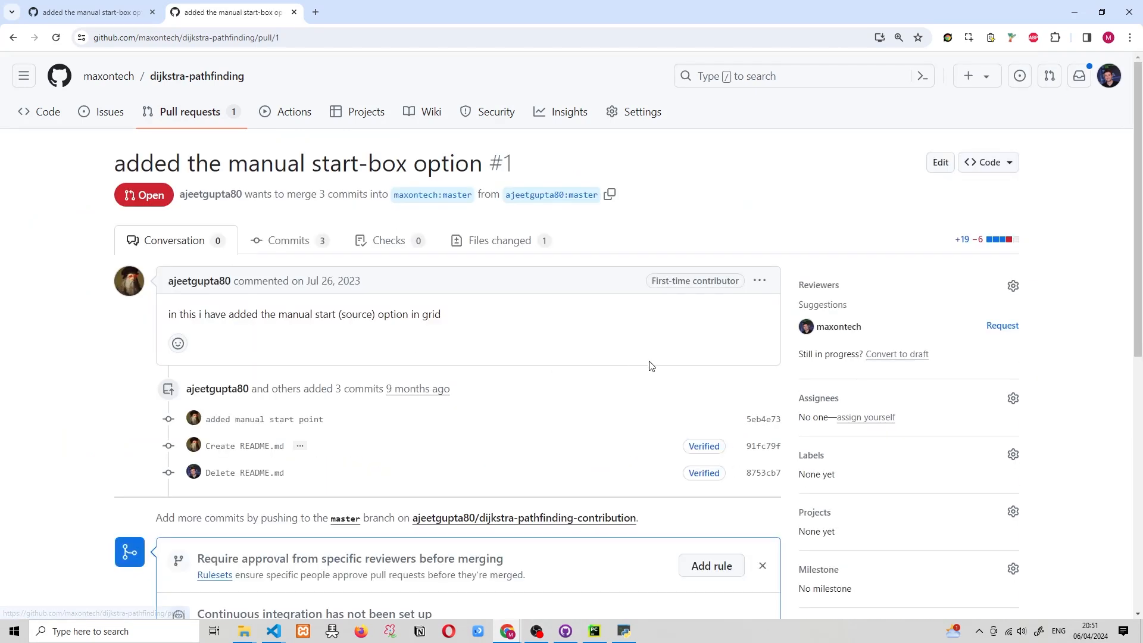
scroll(down, 3)
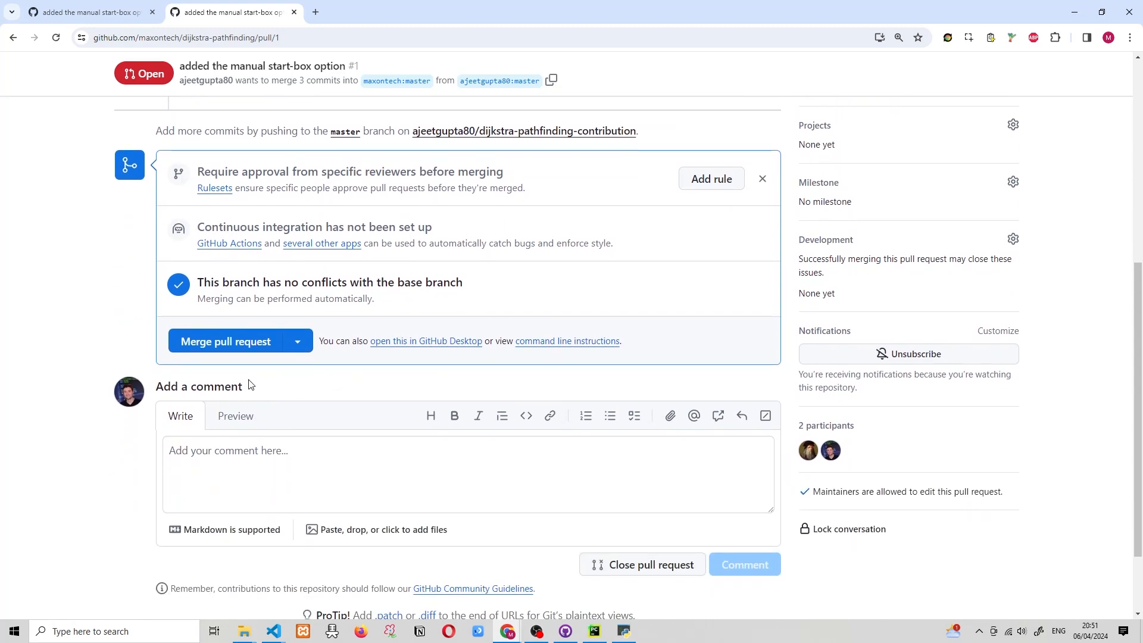
mouse_move(225, 341)
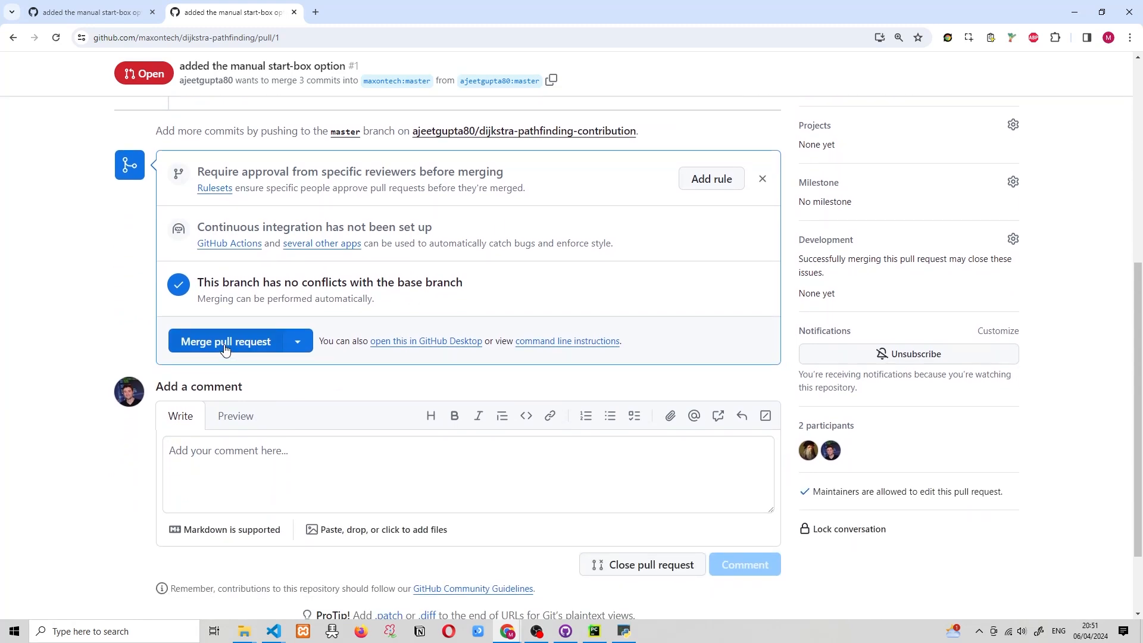
click(226, 341)
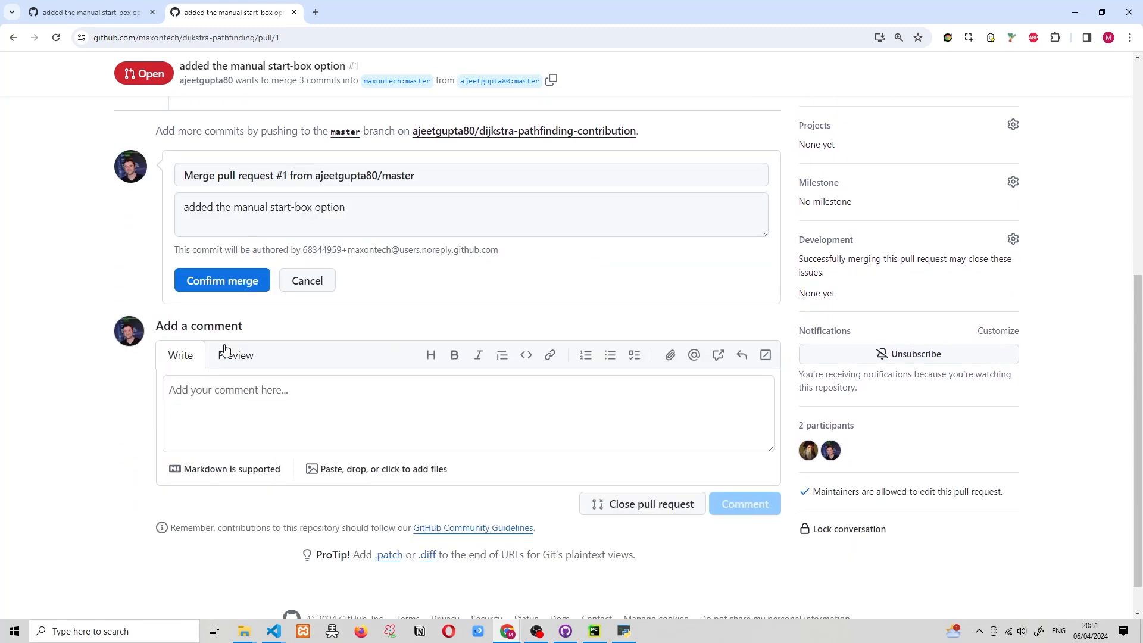
click(221, 280)
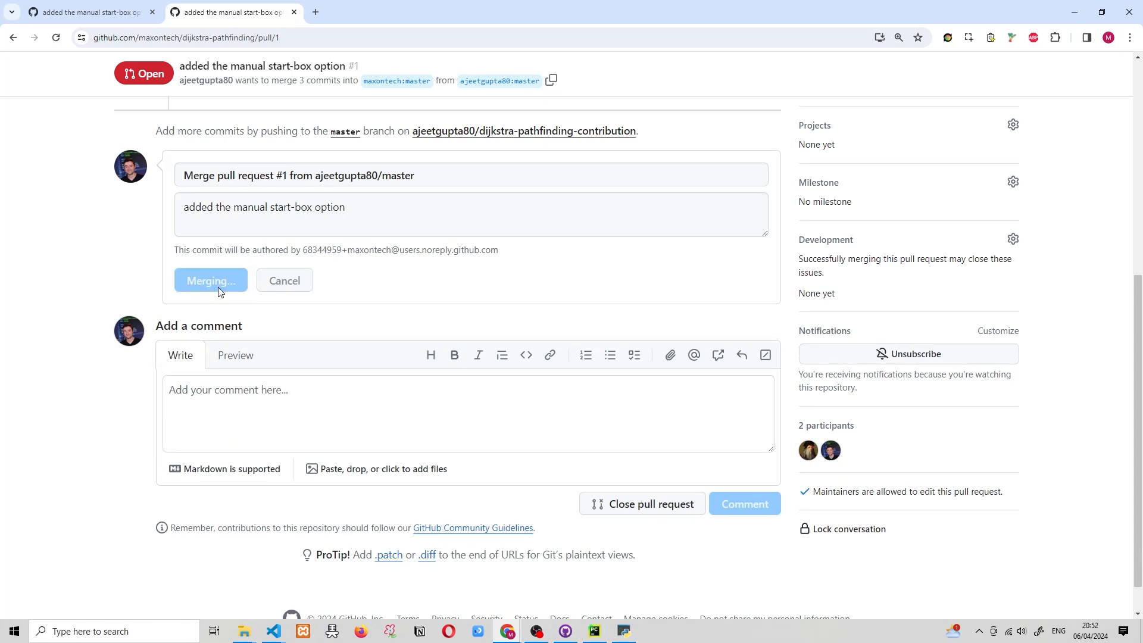
click(211, 281)
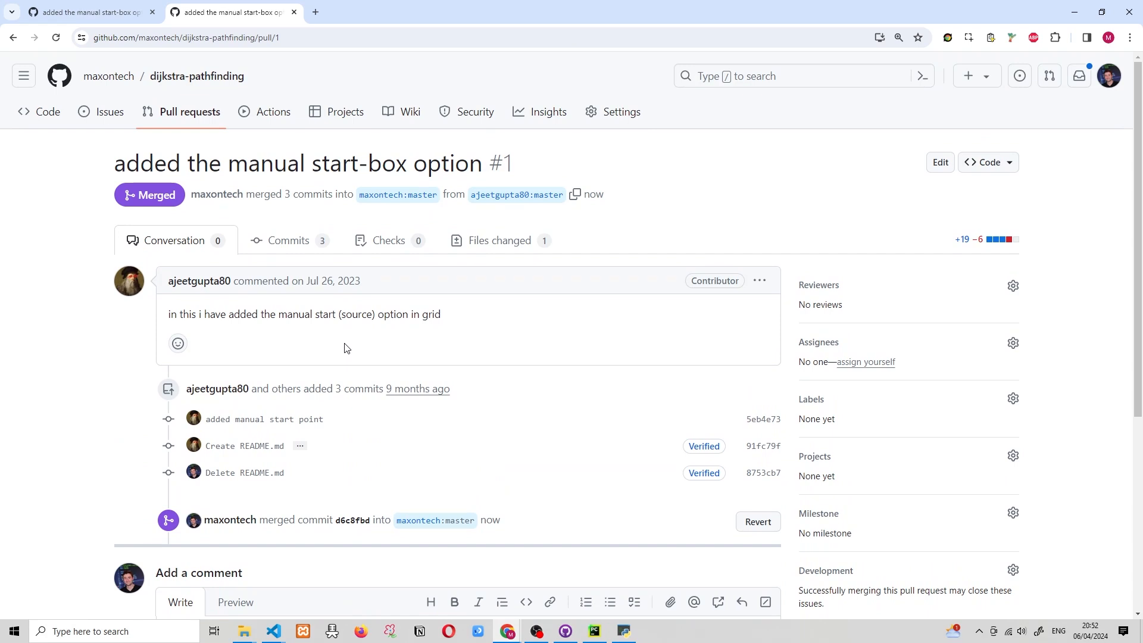
mouse_move(197, 75)
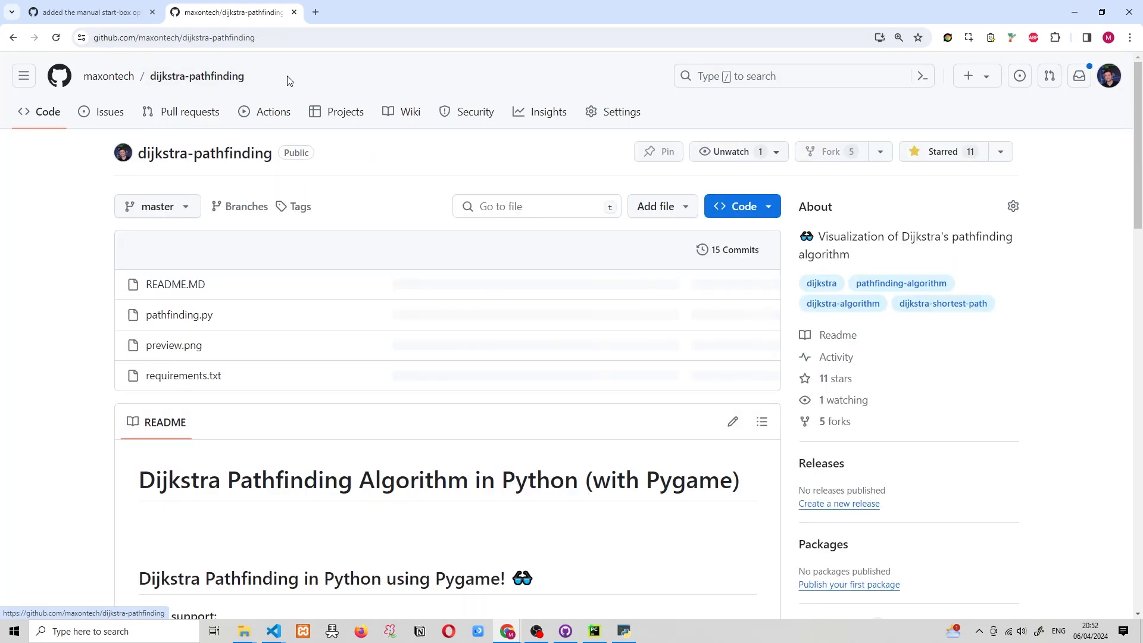
- Open pathfinding.py on master and highlight the commented-out start_box lines 60–63
scroll(down, 3)
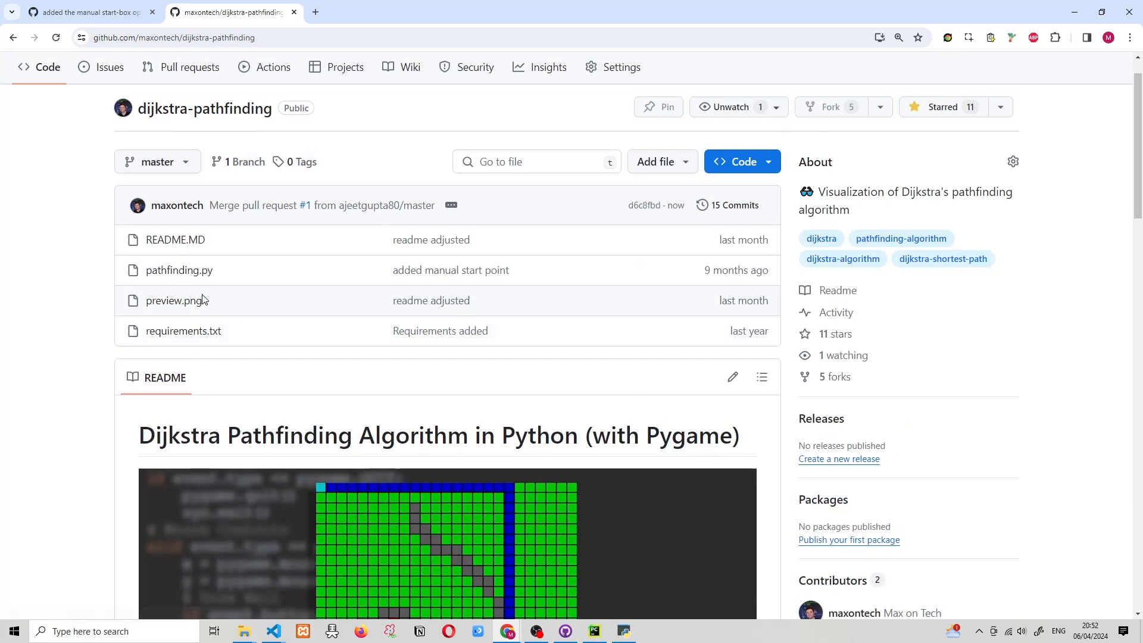
click(179, 270)
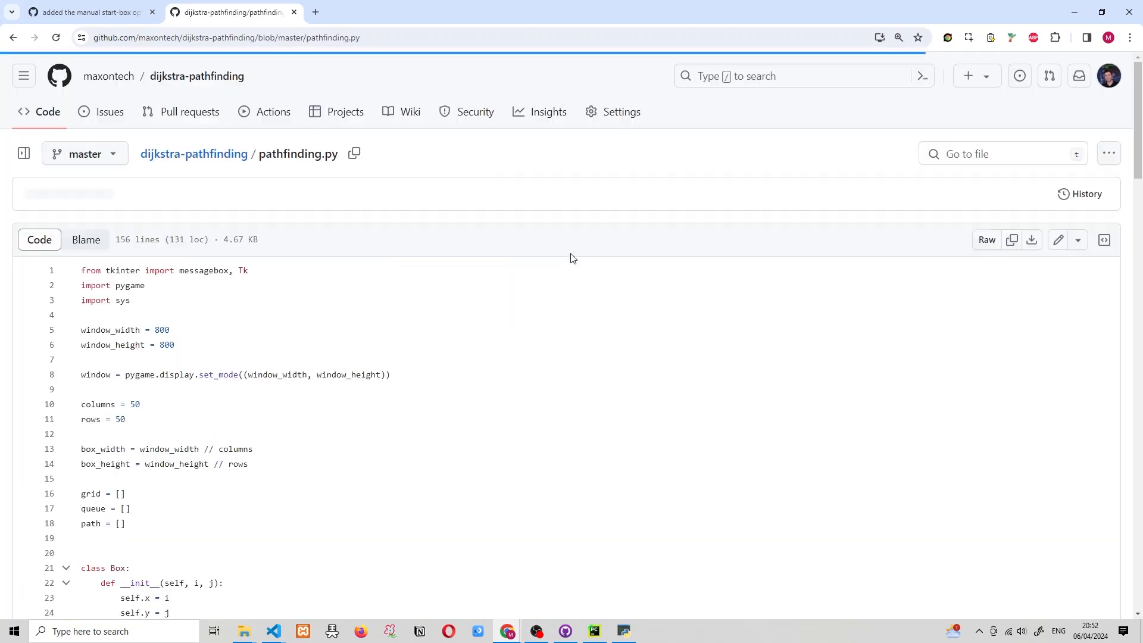
scroll(down, 3)
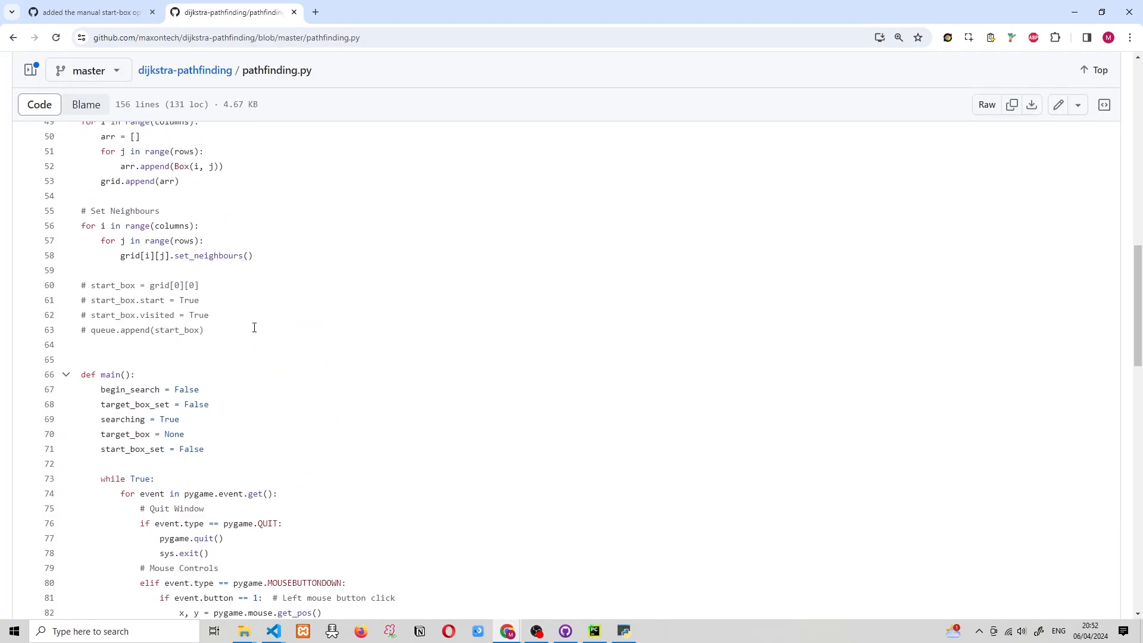
drag(80, 285, 205, 329)
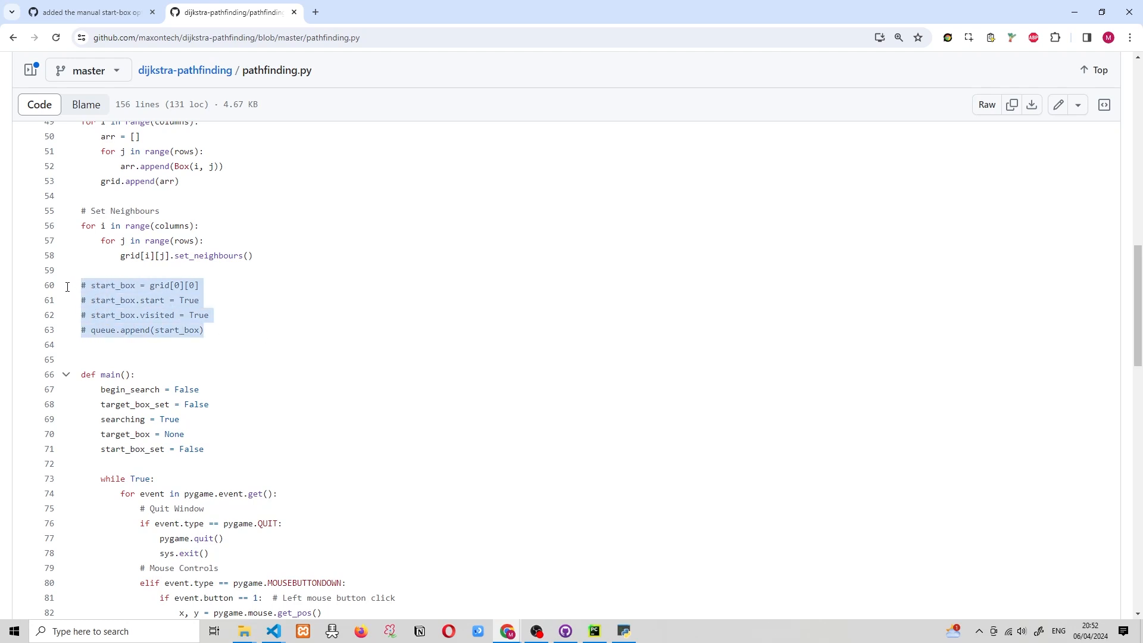
mouse_move(348, 377)
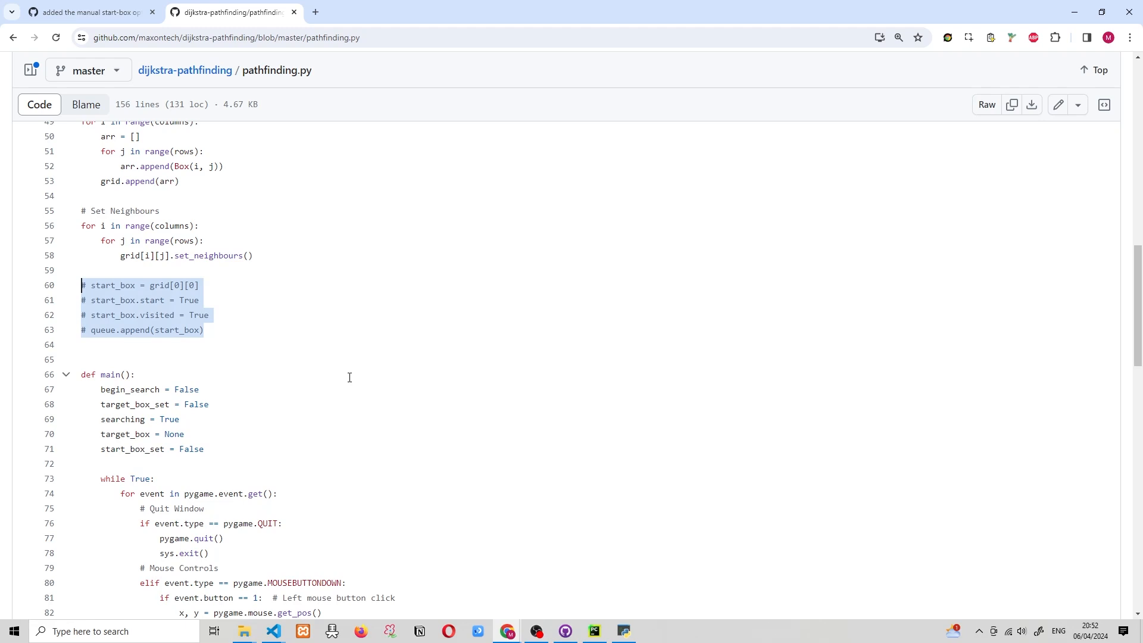
mouse_move(222, 342)
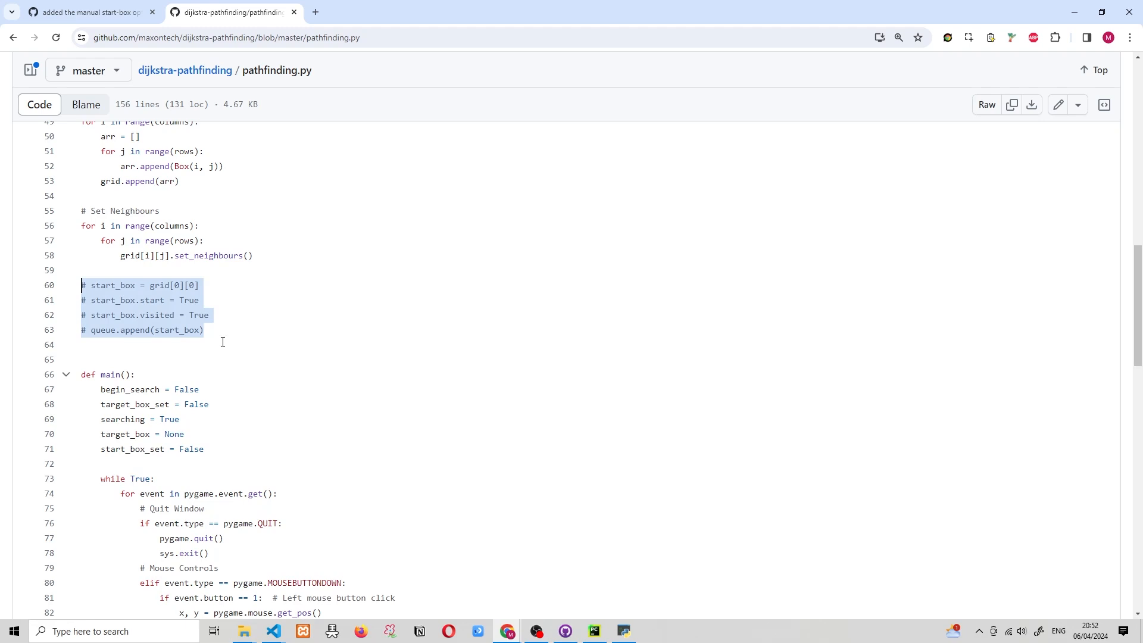